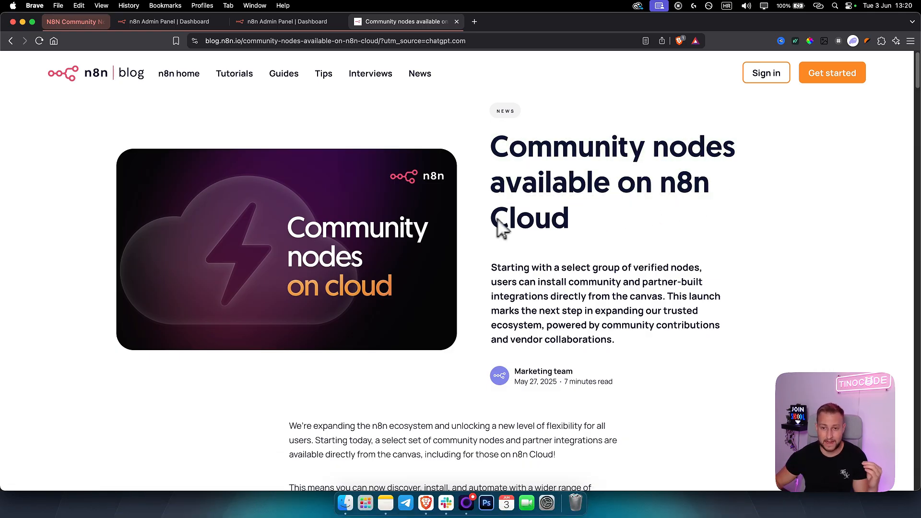
mouse_move(582, 232)
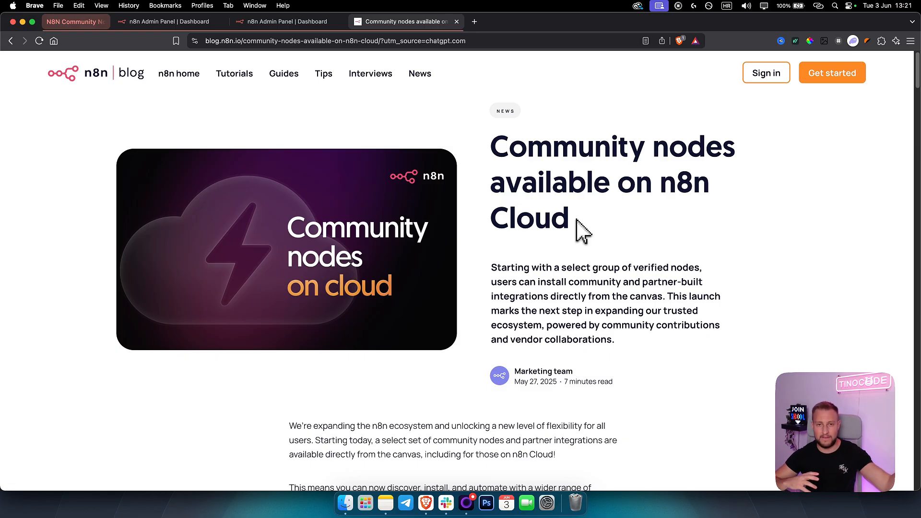
mouse_move(553, 229)
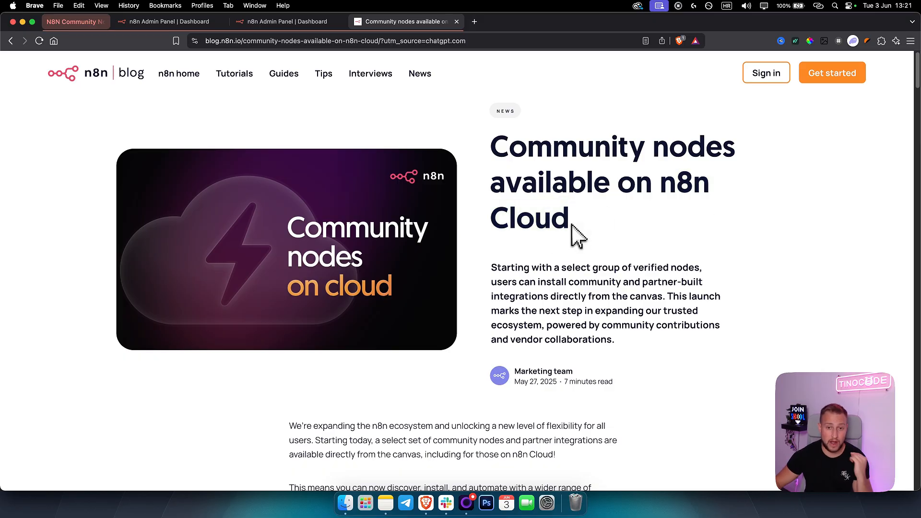
In Manage, set n8n version 1.95.3, enable Verified community nodes, save and confirm the restart.
scroll(down, 3)
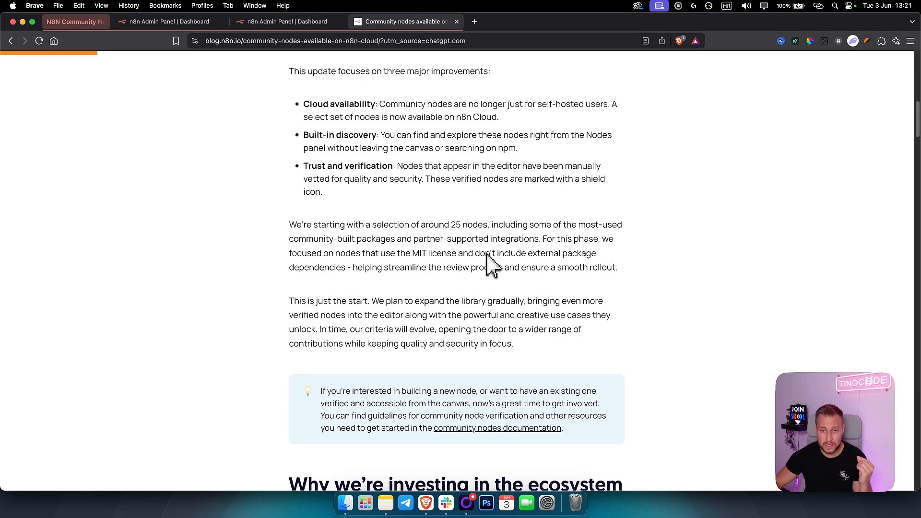
scroll(up, 3)
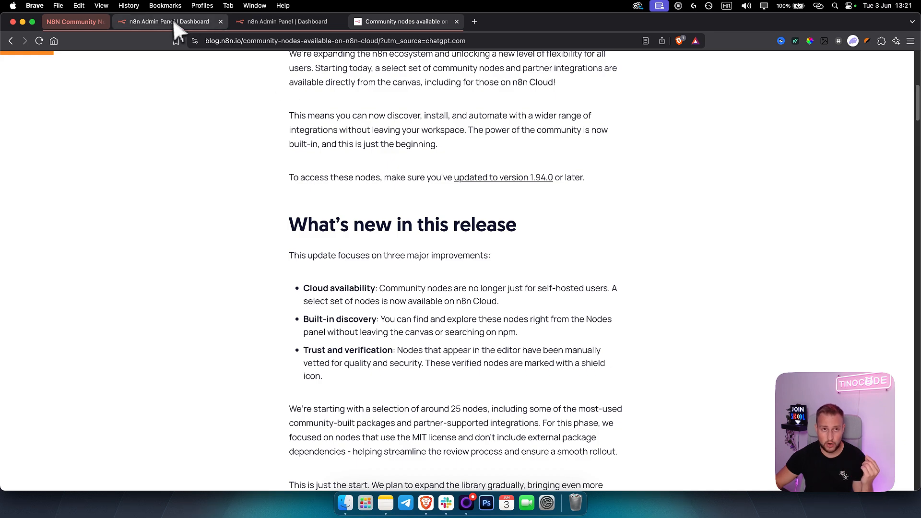
click(170, 22)
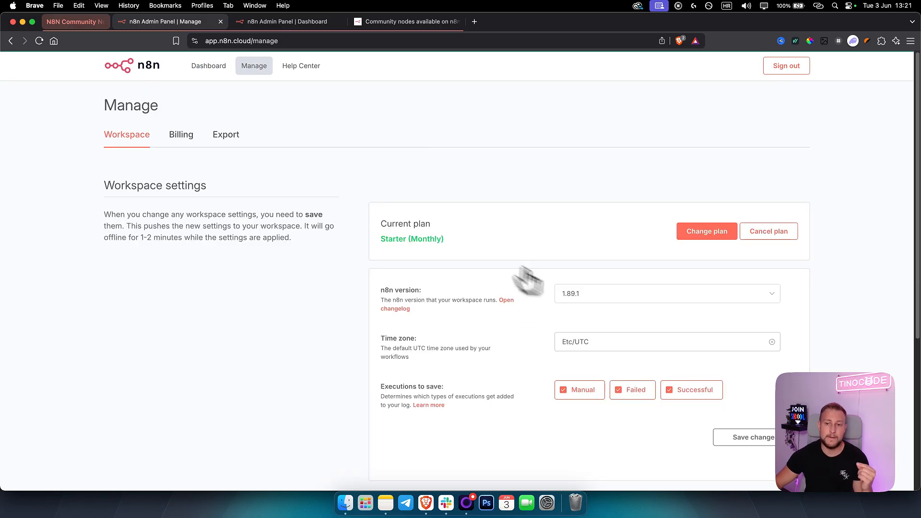
click(666, 294)
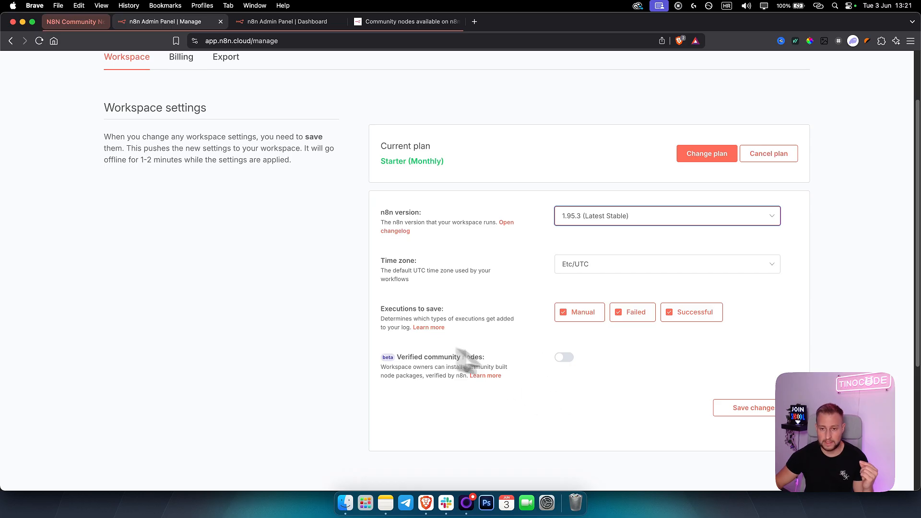
click(562, 357)
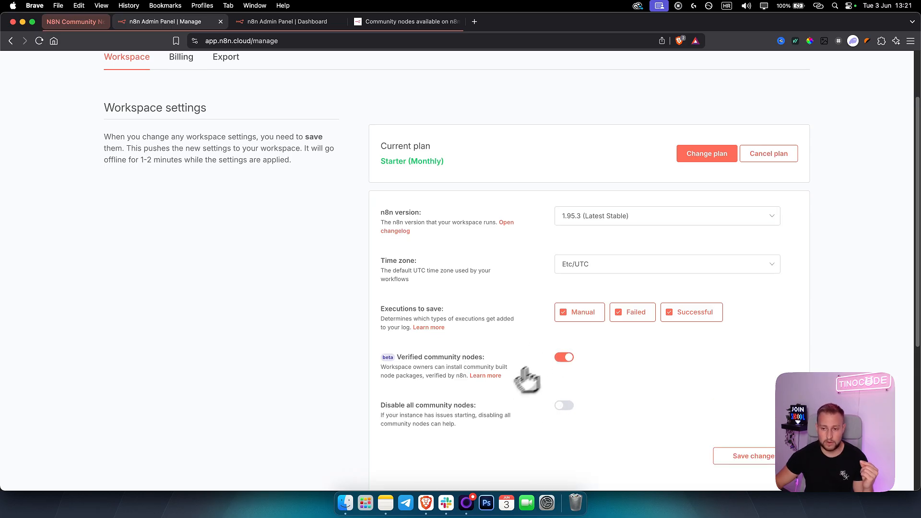
mouse_move(744, 464)
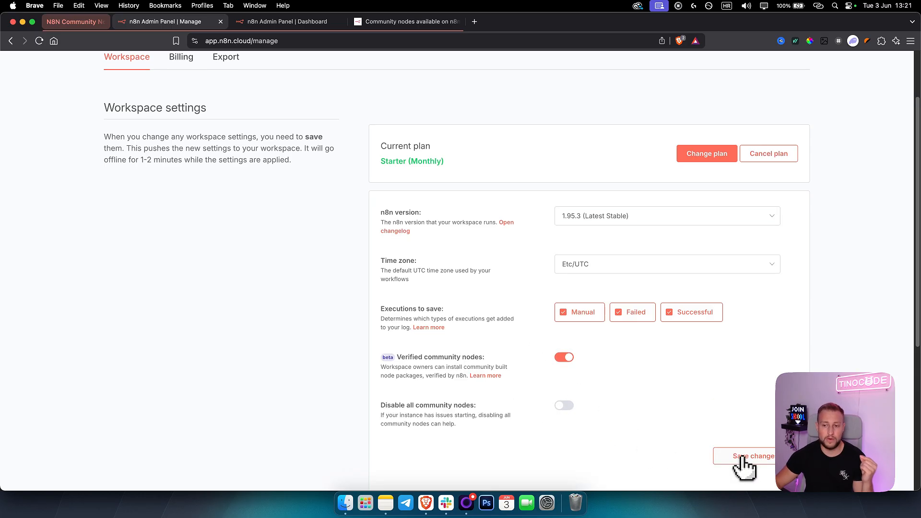
click(751, 456)
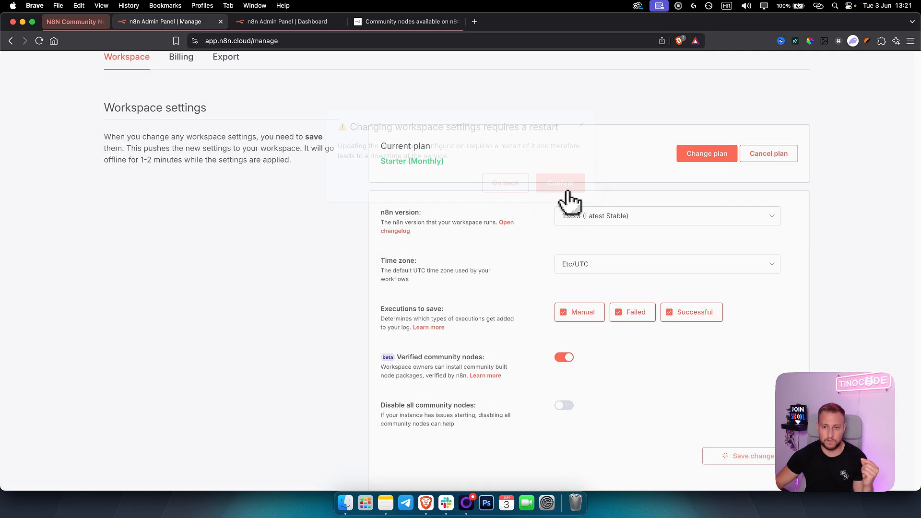
click(560, 183)
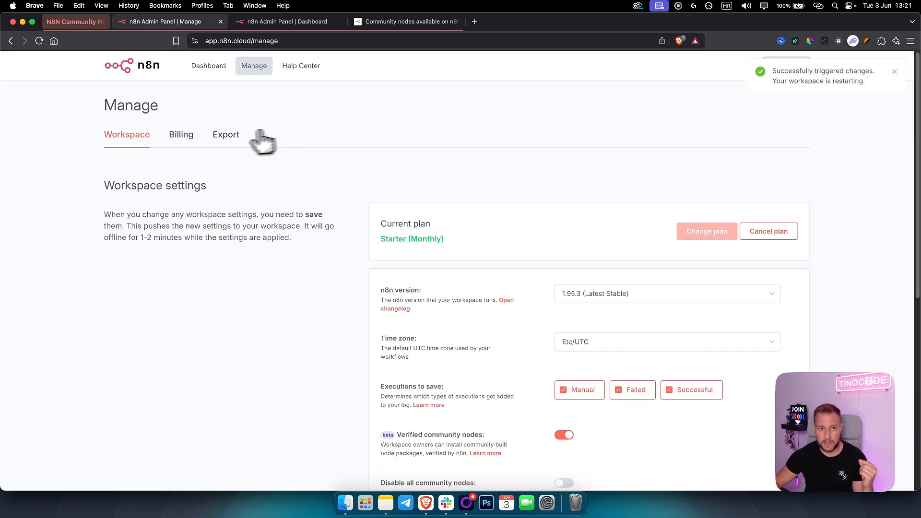
mouse_move(157, 164)
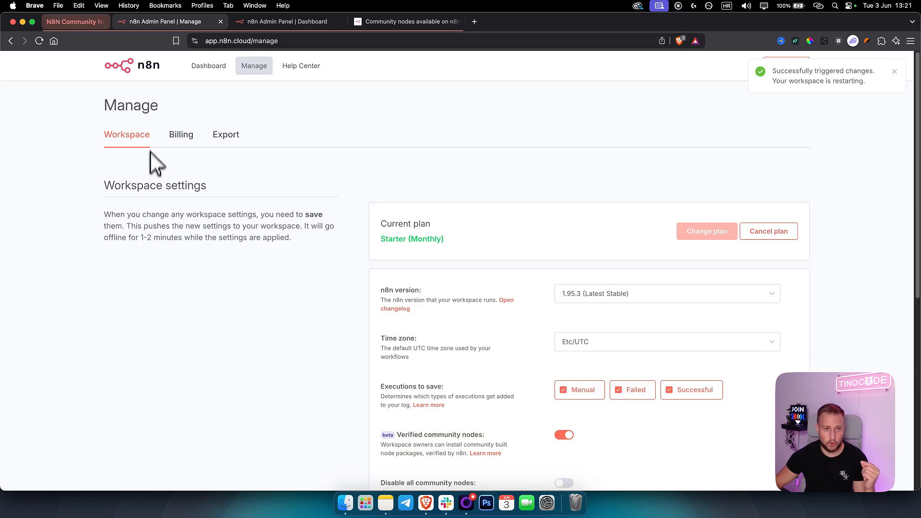
click(208, 65)
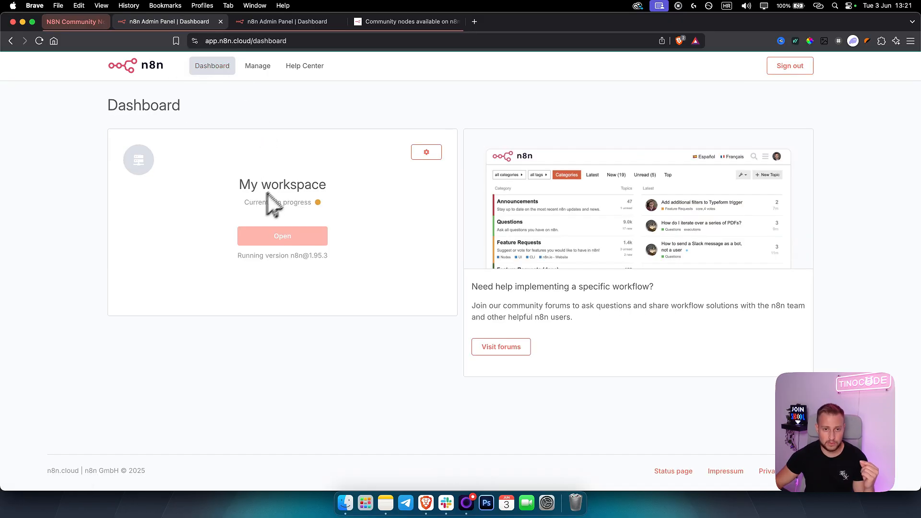
mouse_move(357, 218)
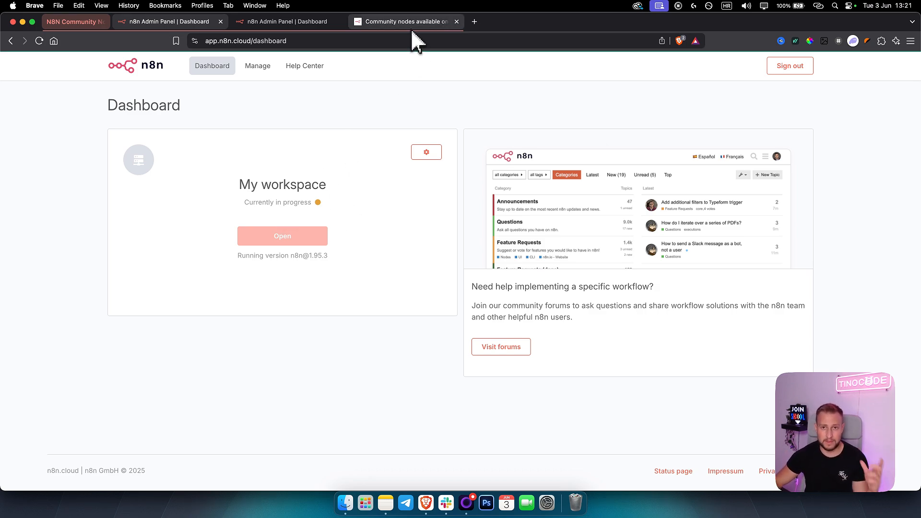
mouse_move(404, 22)
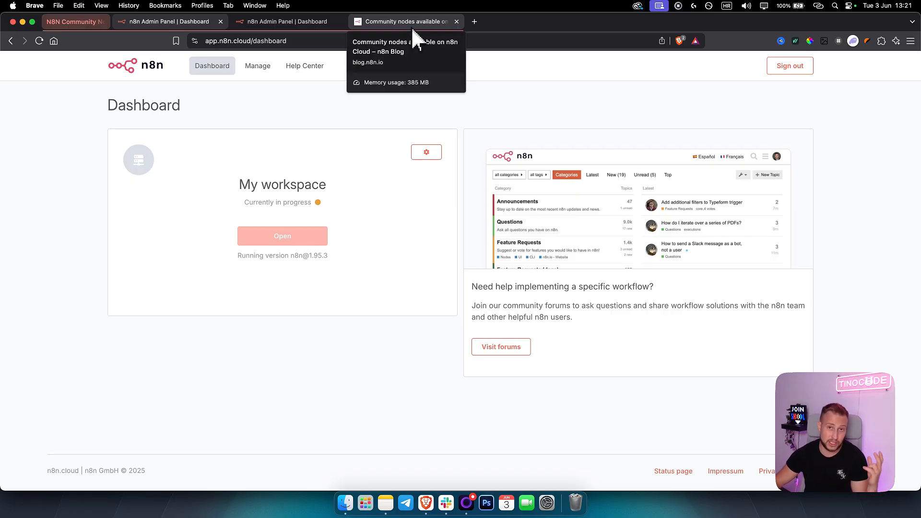
Scroll the community nodes article down to the ElevenLabs, SerpApi and Brave Search partner spotlights.
click(405, 21)
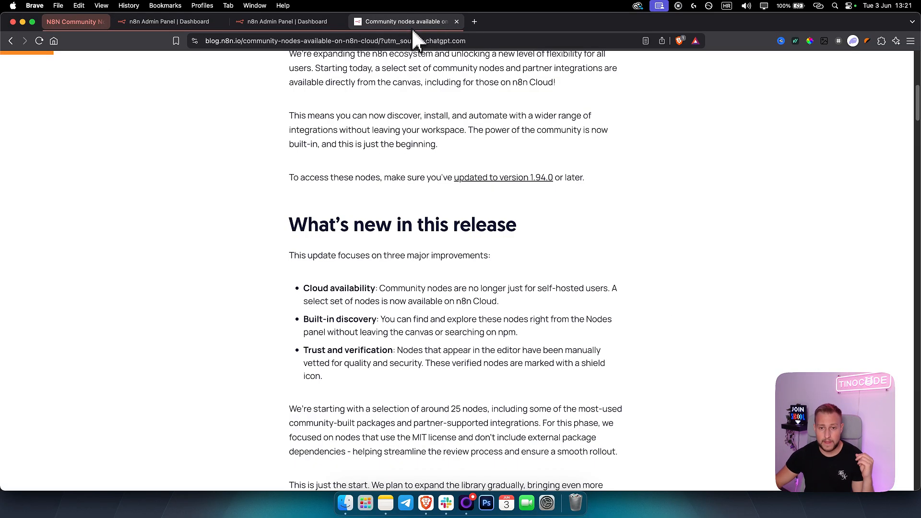
scroll(down, 3)
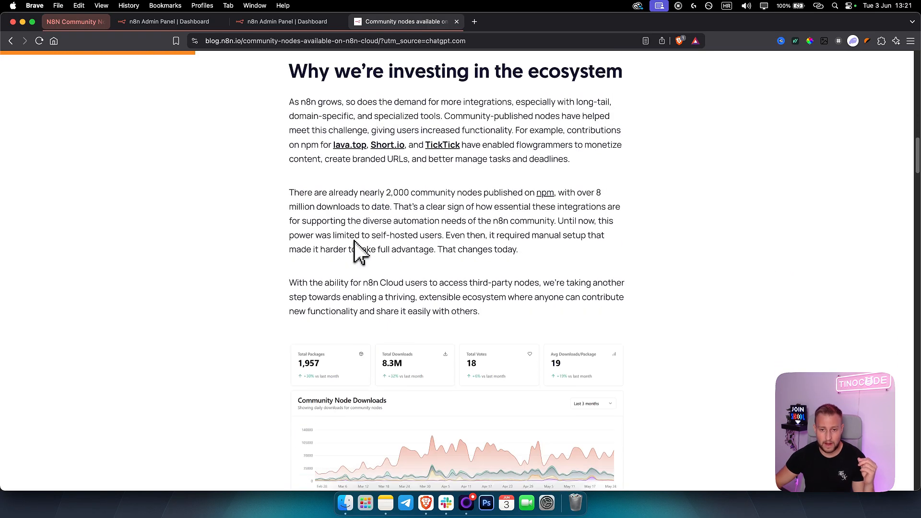
scroll(down, 3)
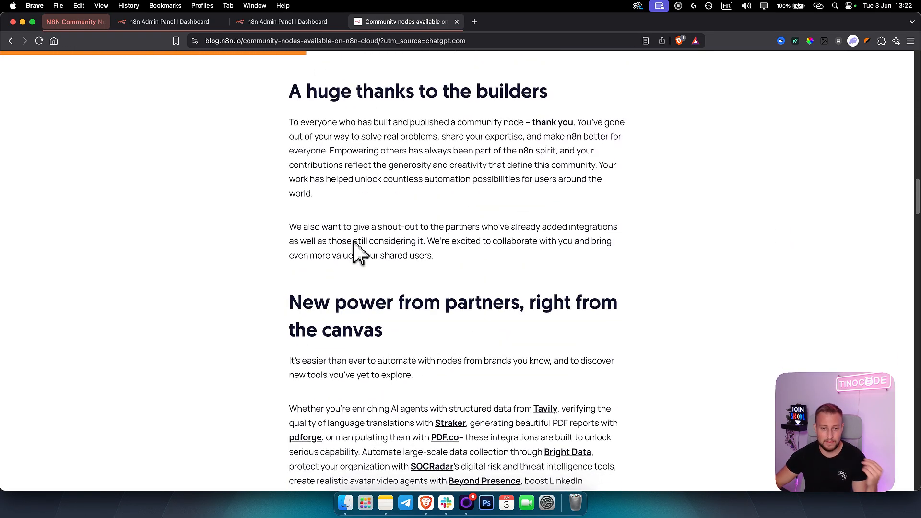
scroll(down, 3)
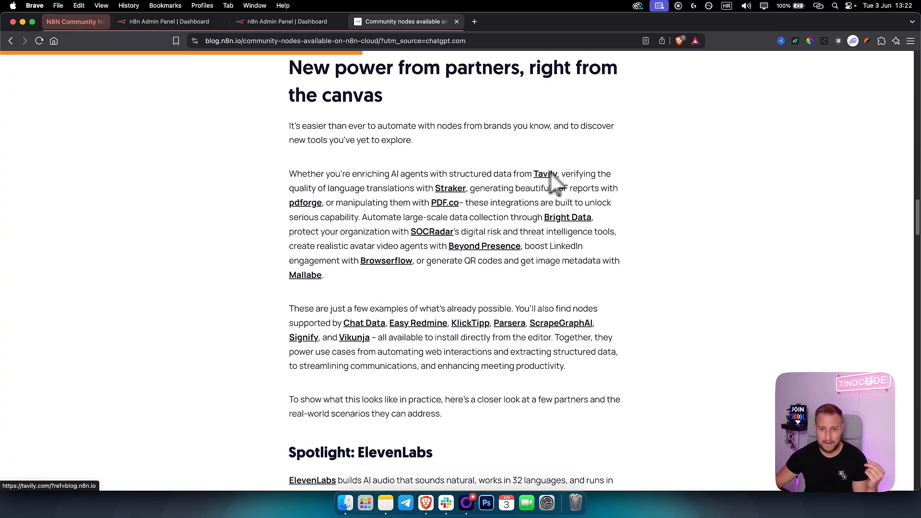
mouse_move(305, 213)
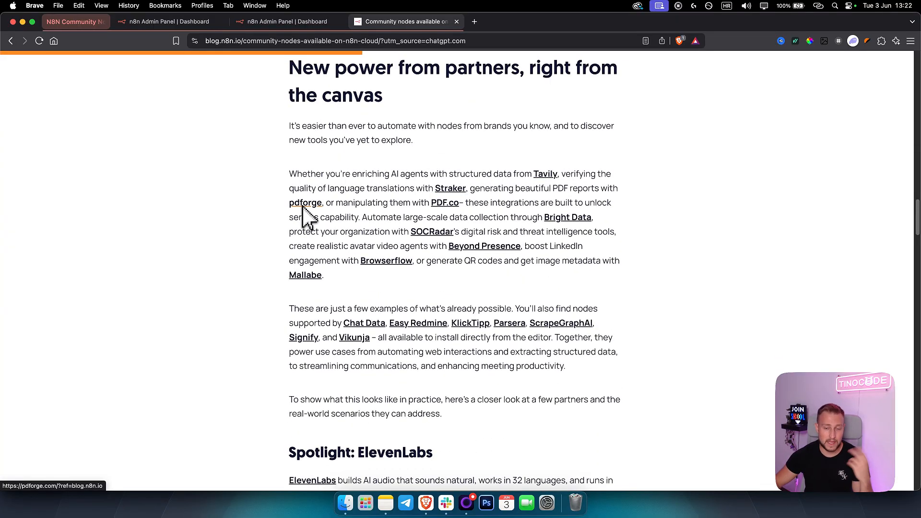
mouse_move(391, 273)
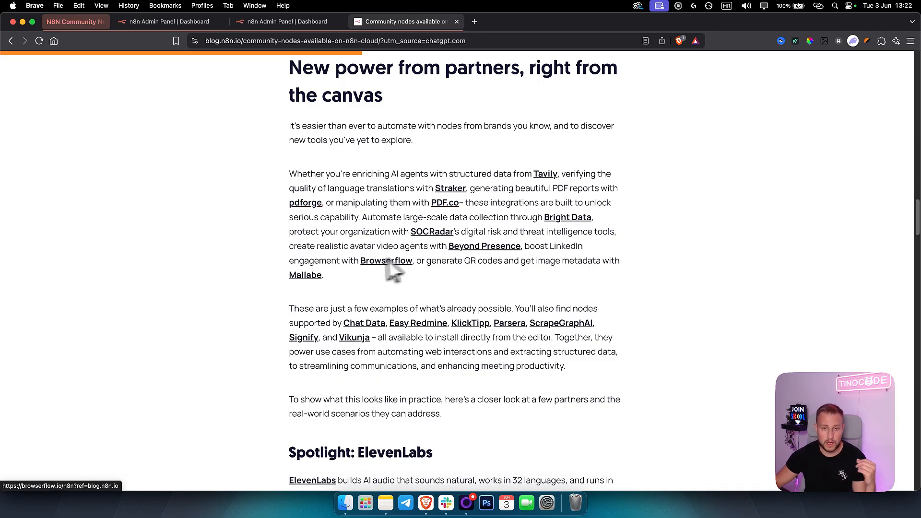
mouse_move(399, 326)
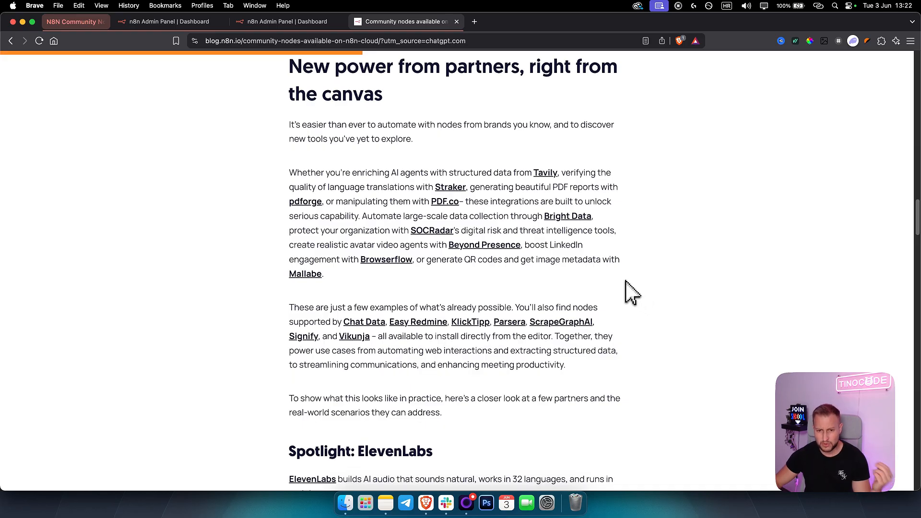
scroll(down, 3)
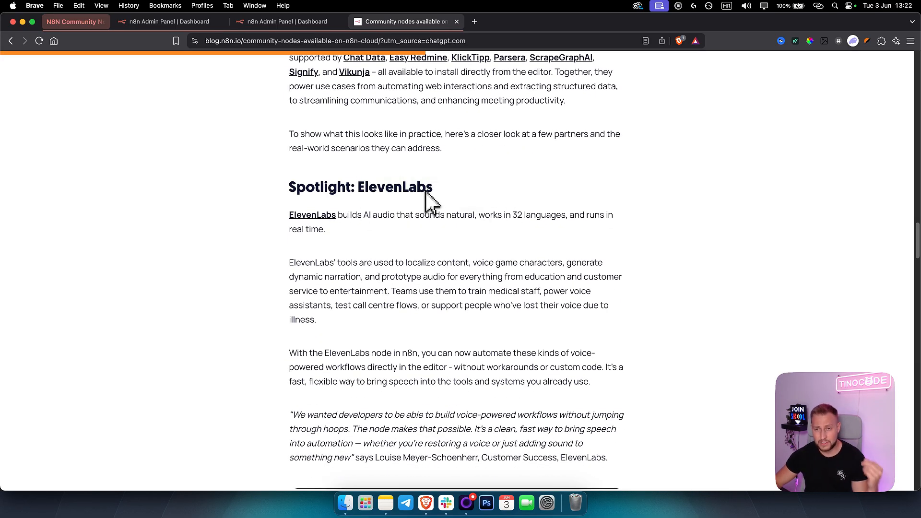
scroll(down, 3)
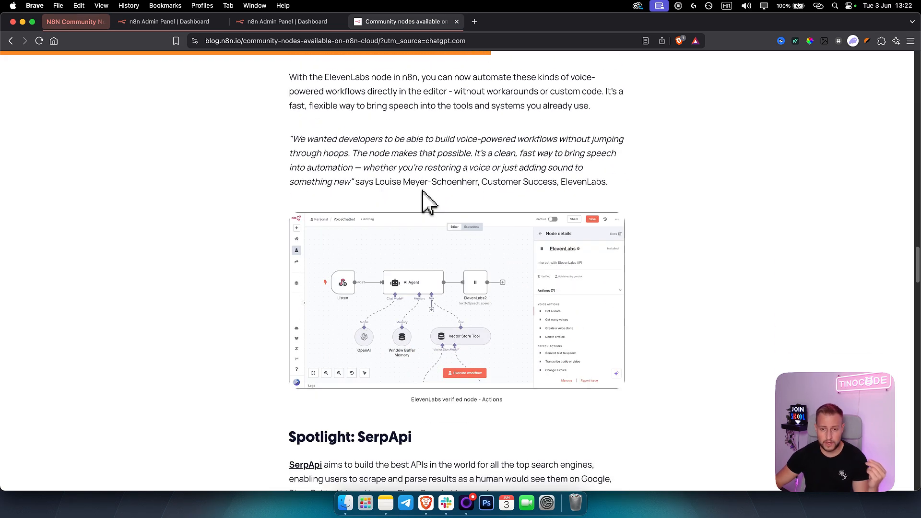
scroll(down, 3)
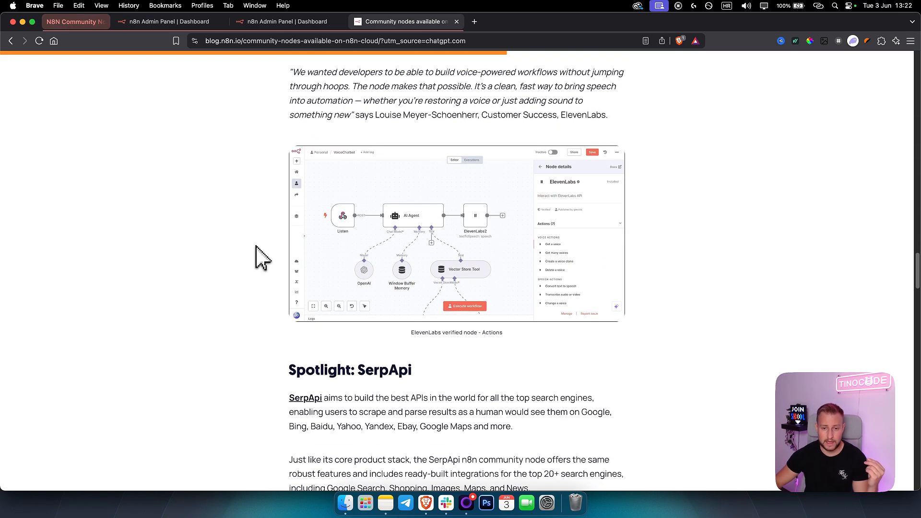
scroll(up, 3)
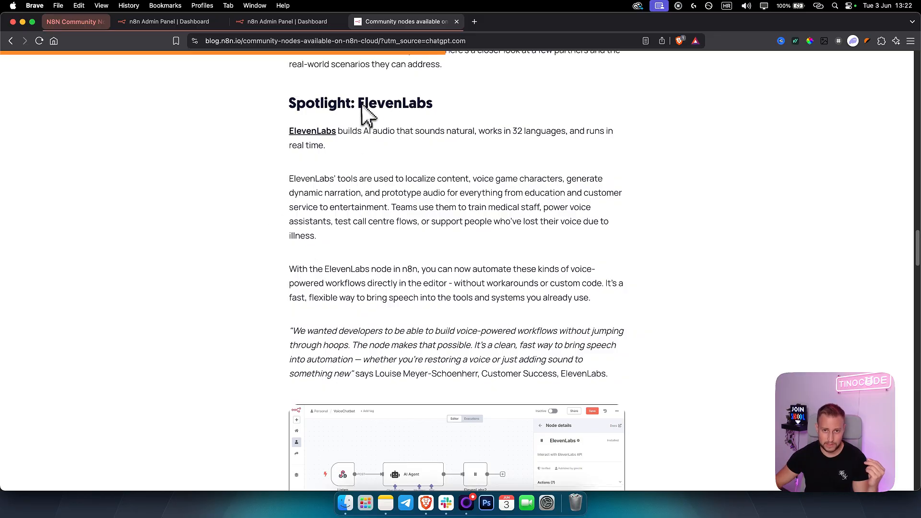
scroll(down, 3)
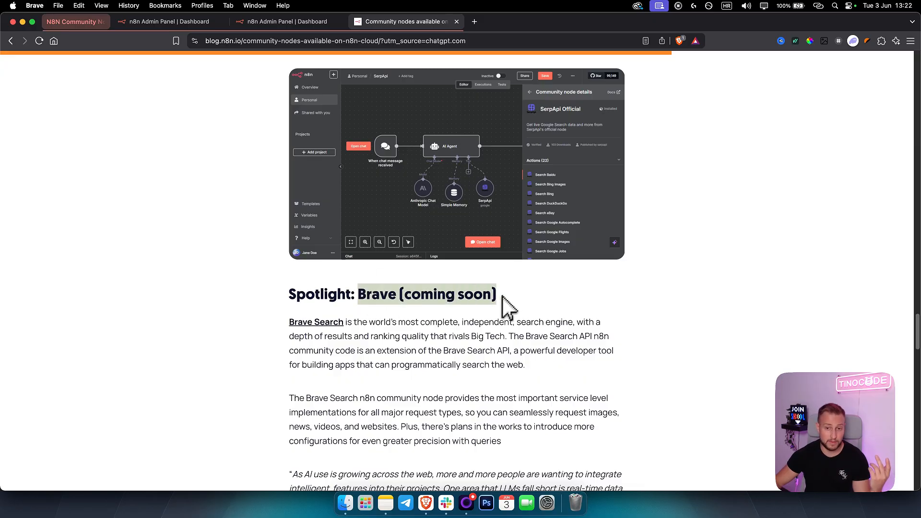
scroll(down, 3)
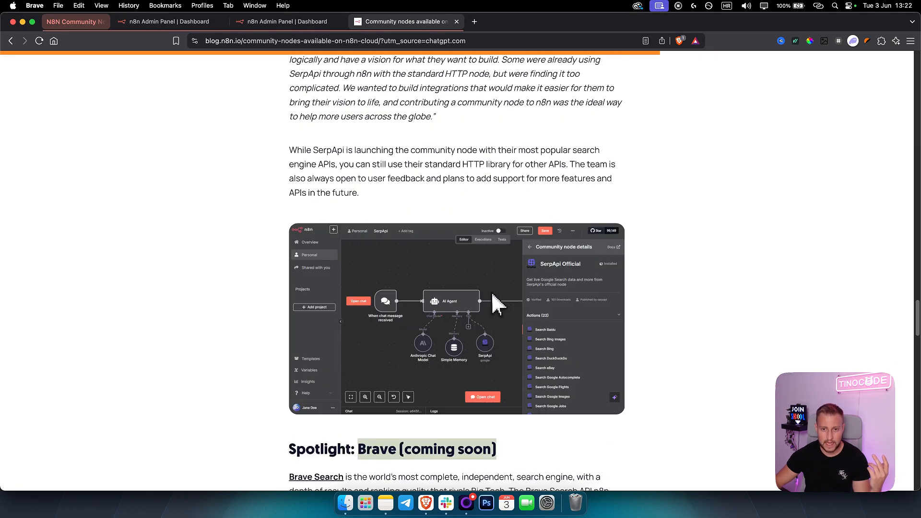
Open the workspace, create a new workflow and search 'ht' for the first node after the trigger.
click(288, 22)
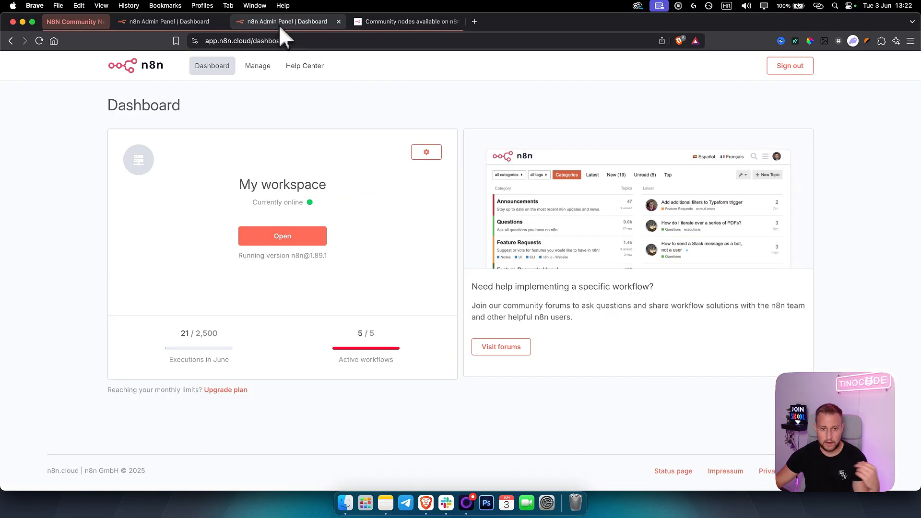
mouse_move(360, 211)
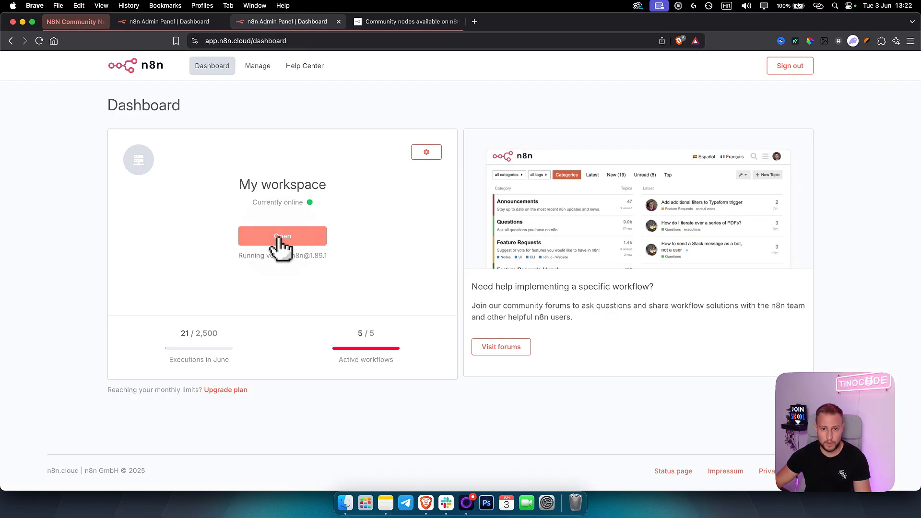
click(282, 236)
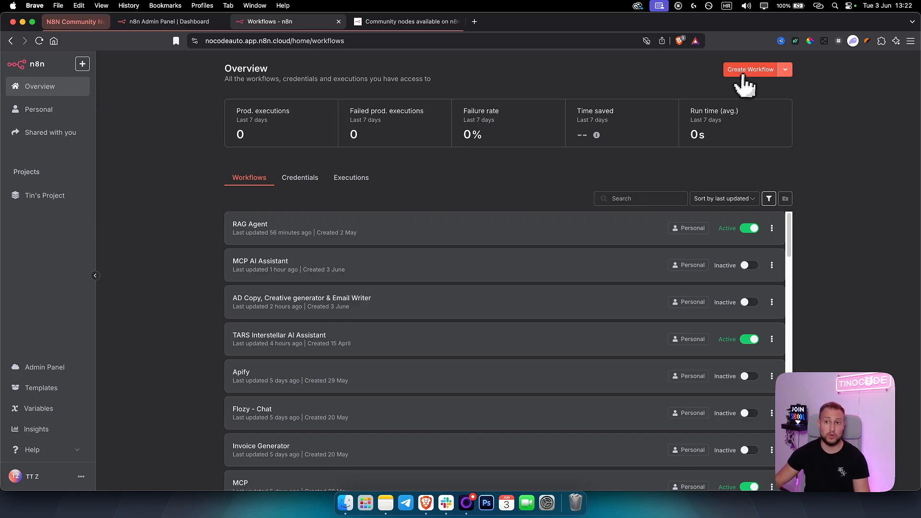
click(750, 69)
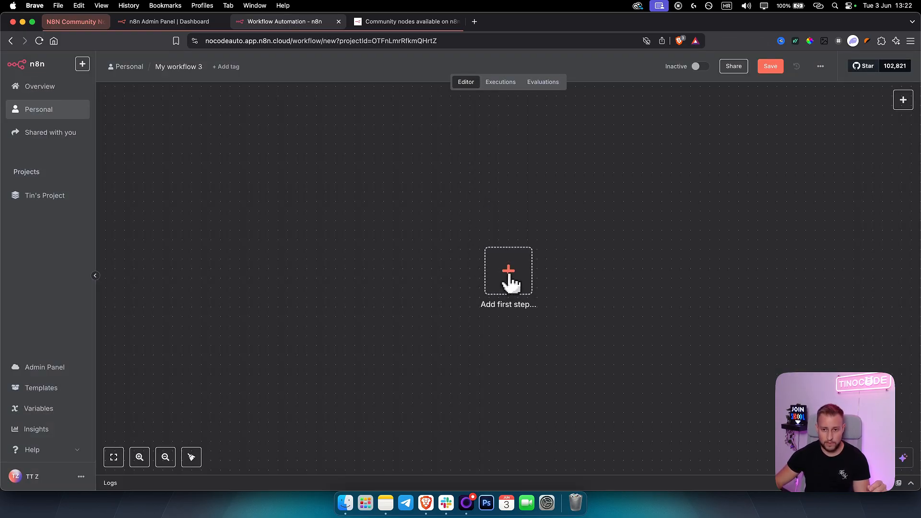
click(508, 270)
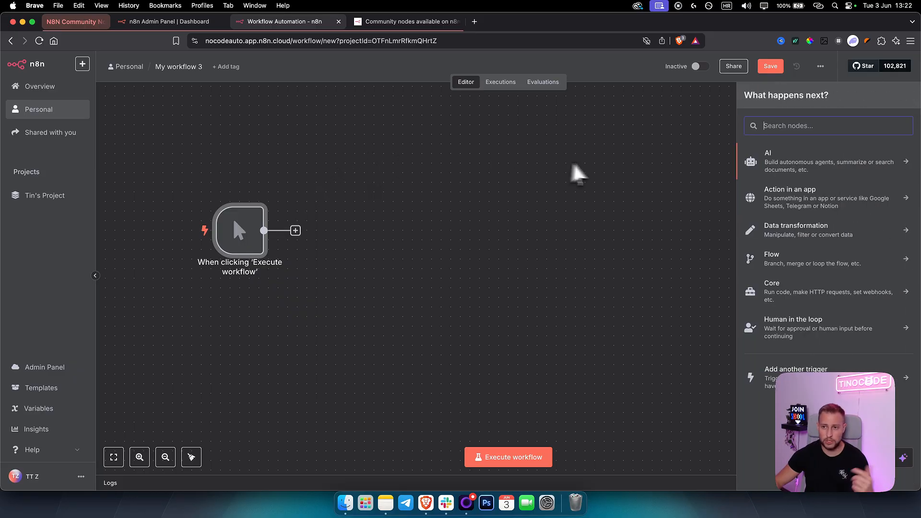
text(ht)
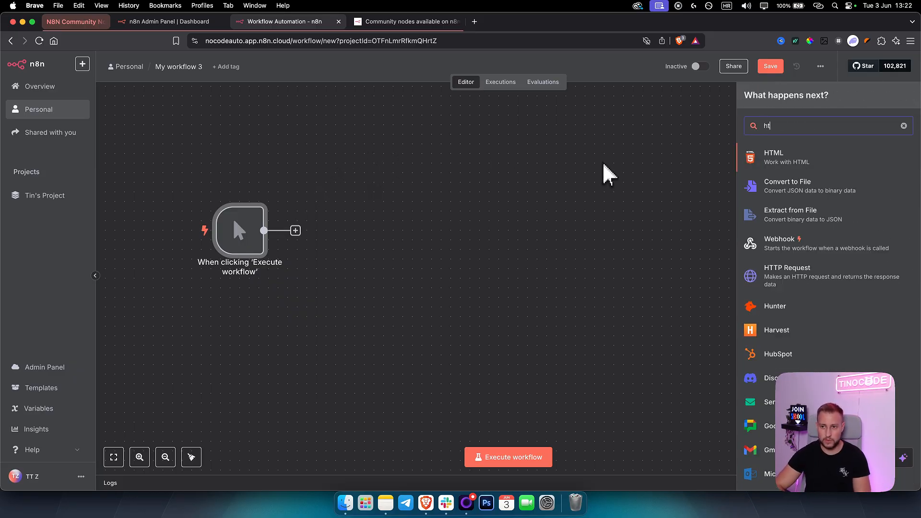
Add the HTTP Request node to the new workflow.
click(786, 273)
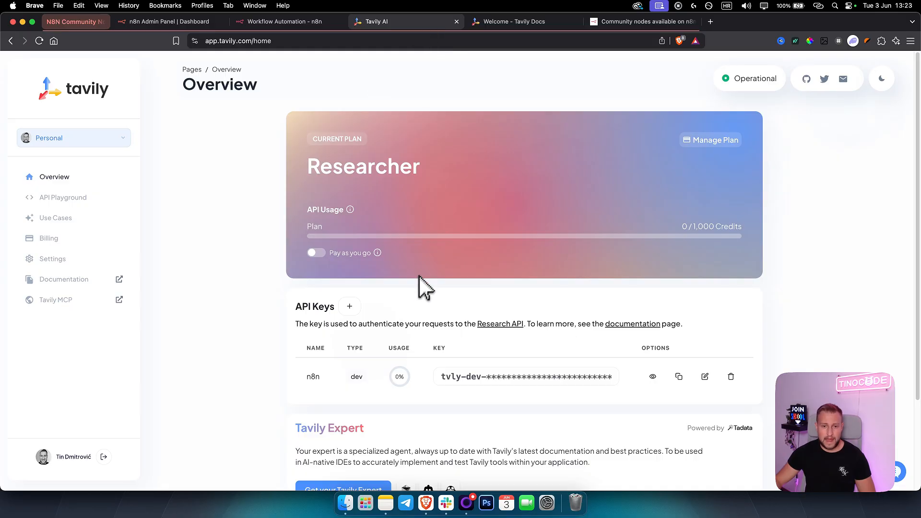
mouse_move(70, 293)
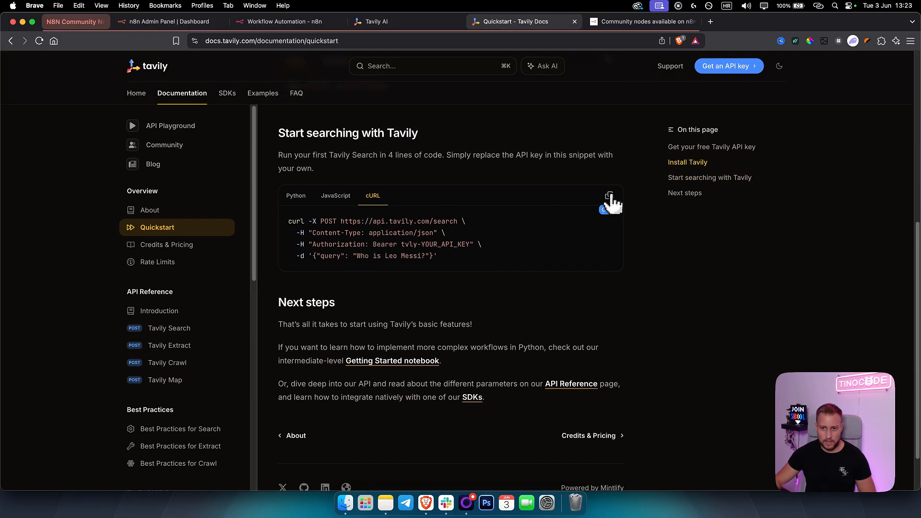
Import the Tavily cURL search example into the HTTP Request node.
click(284, 22)
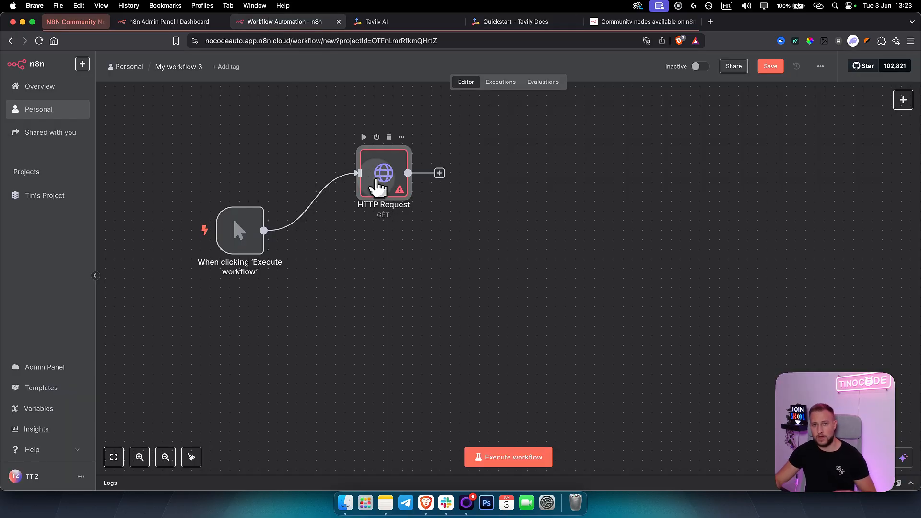
double_click(382, 172)
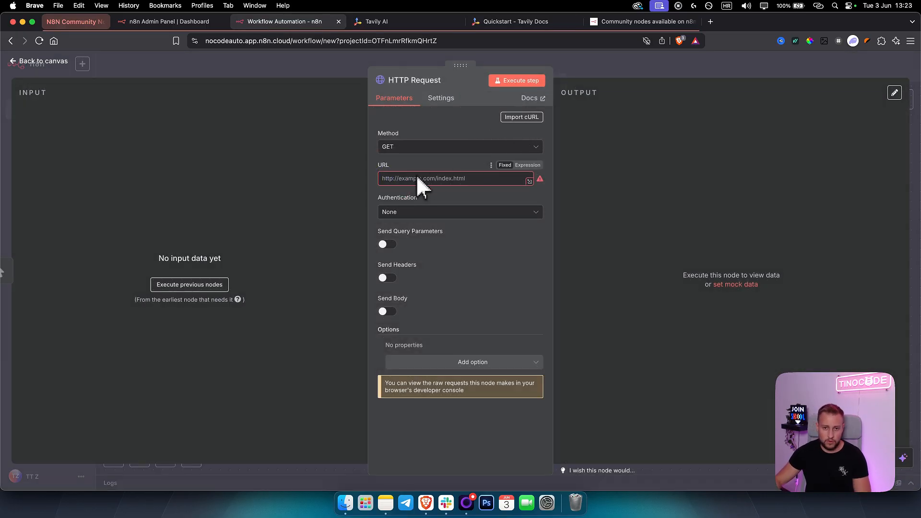
click(521, 117)
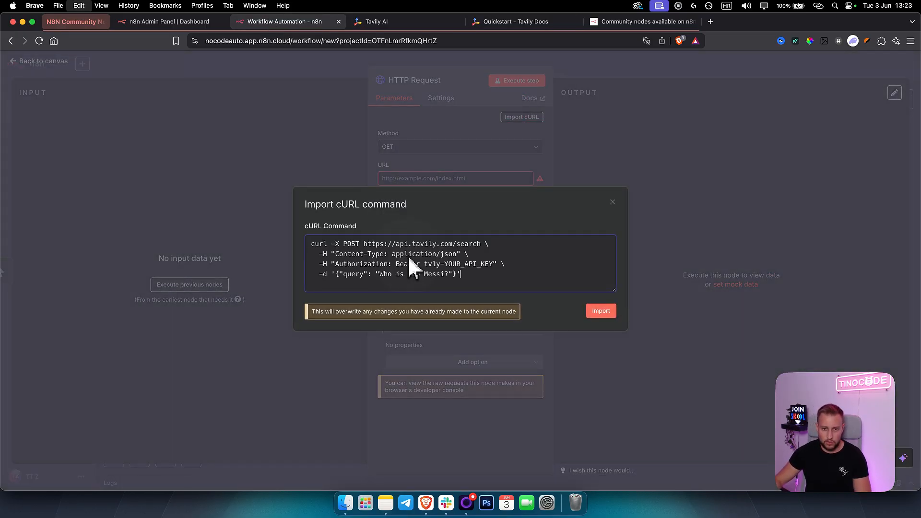
click(600, 310)
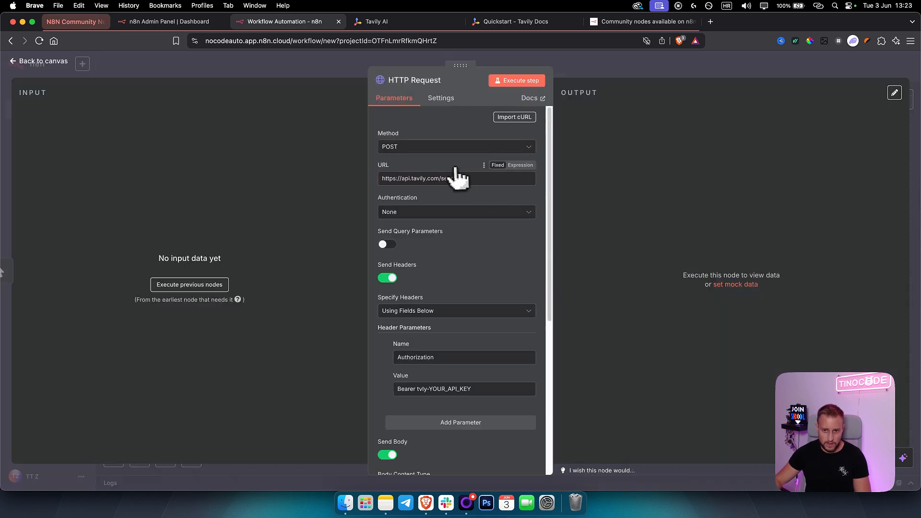
scroll(down, 3)
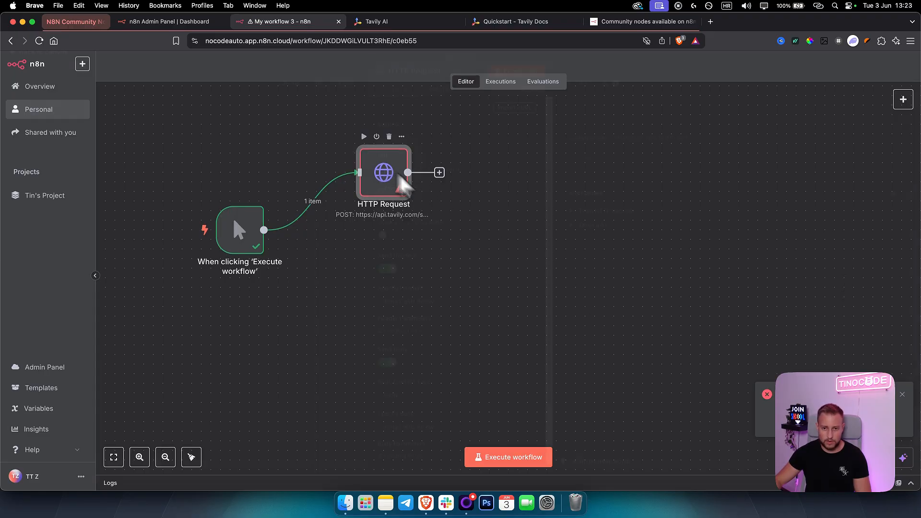
Paste the real Tavily API key into the Authorization header and execute the step successfully.
double_click(382, 172)
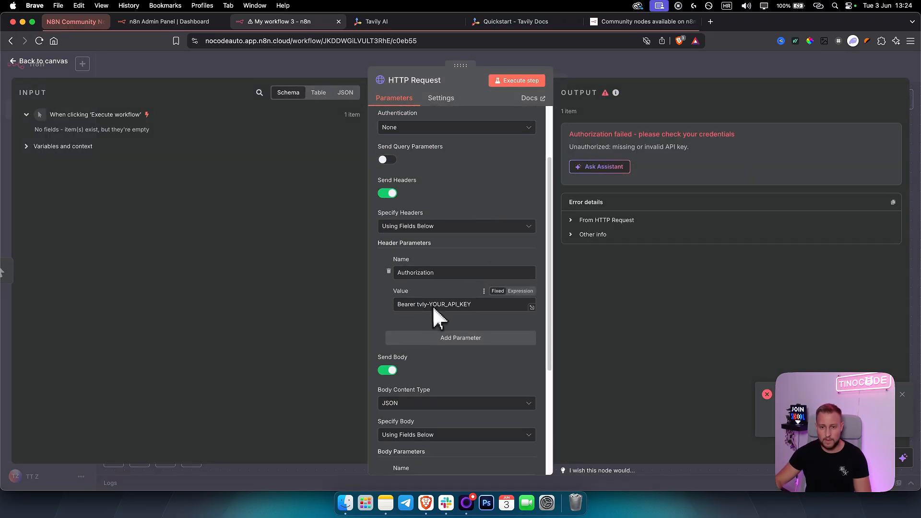
click(376, 21)
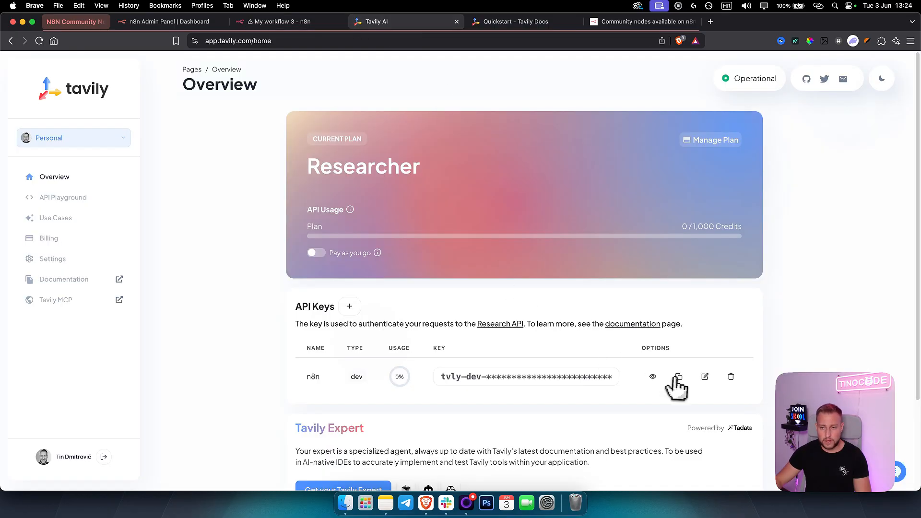
click(285, 22)
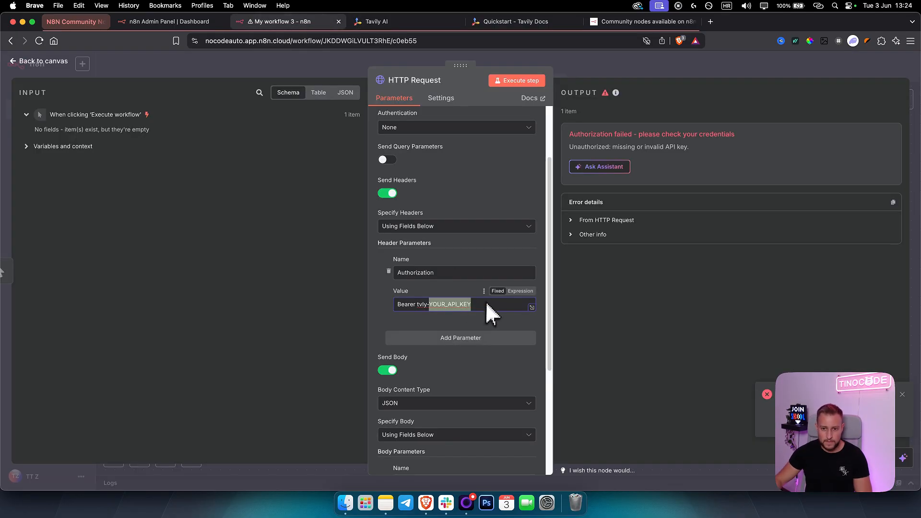
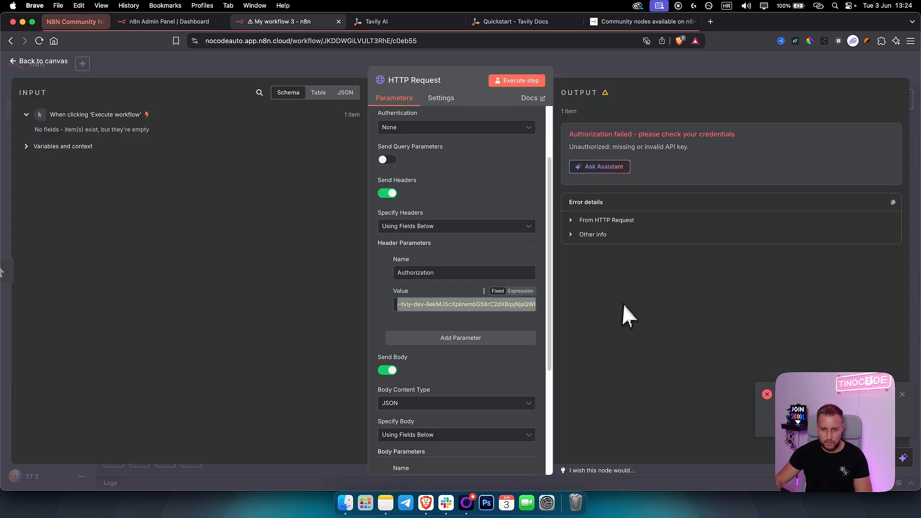
click(516, 81)
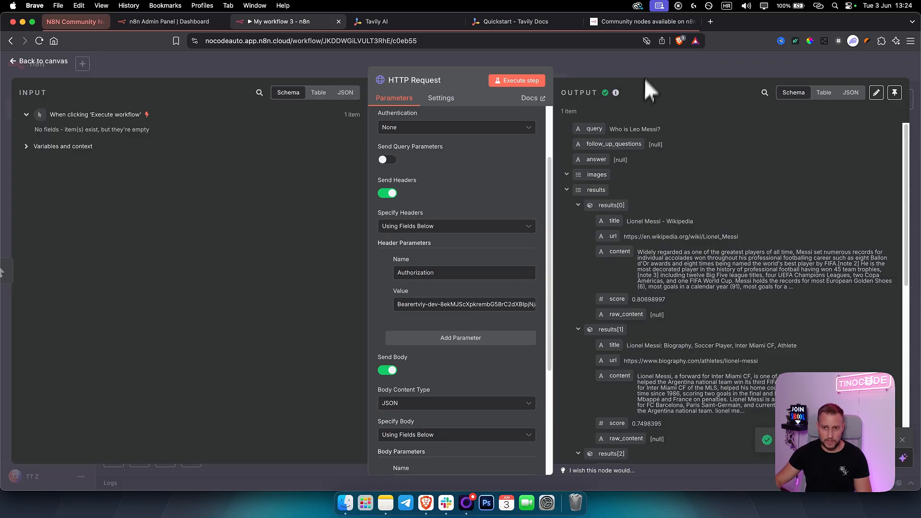
click(37, 61)
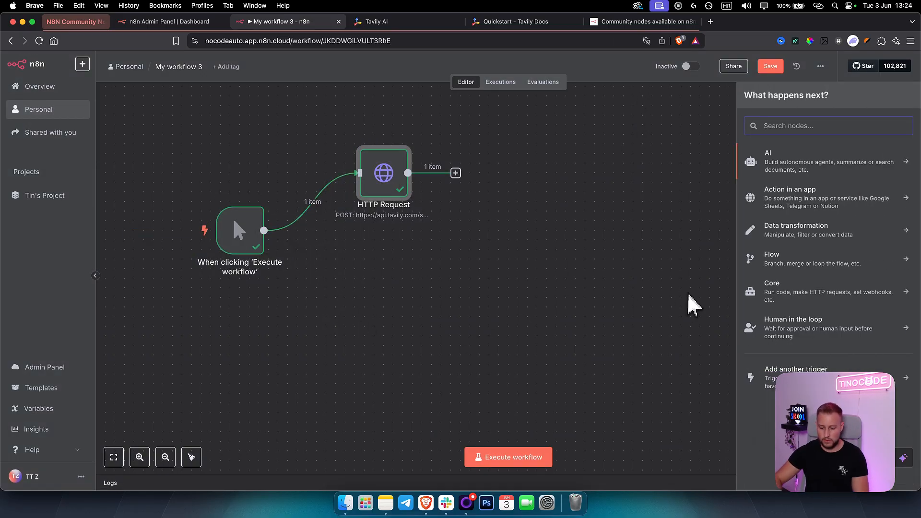
Search 'tavi' in the nodes panel and install the verified Tavily community node.
text(tavi)
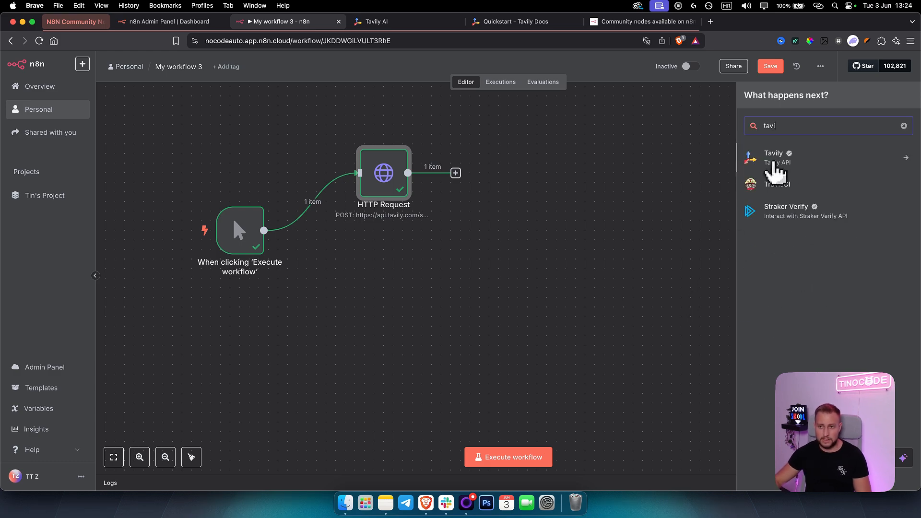
click(772, 156)
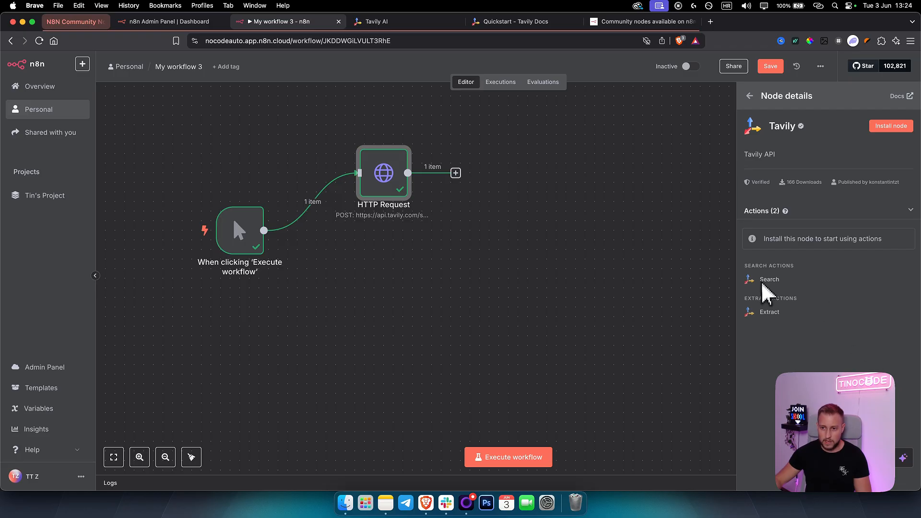
mouse_move(810, 250)
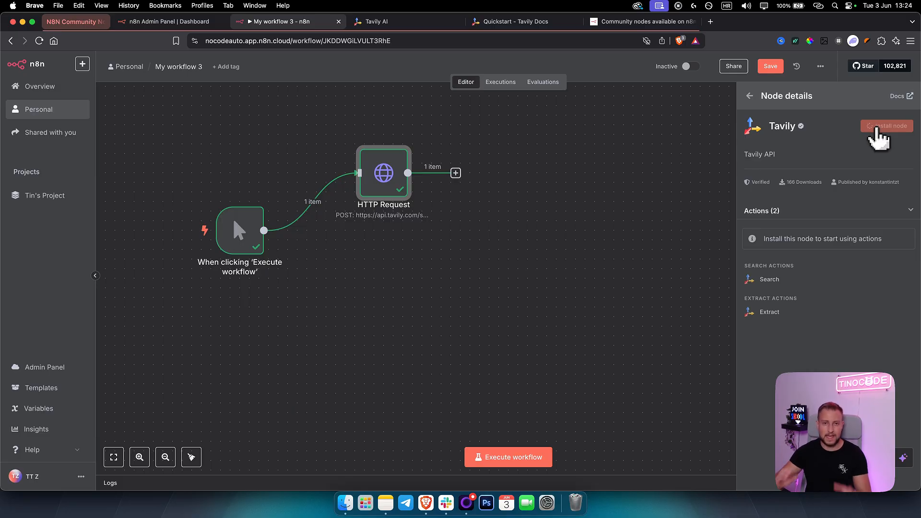
click(886, 126)
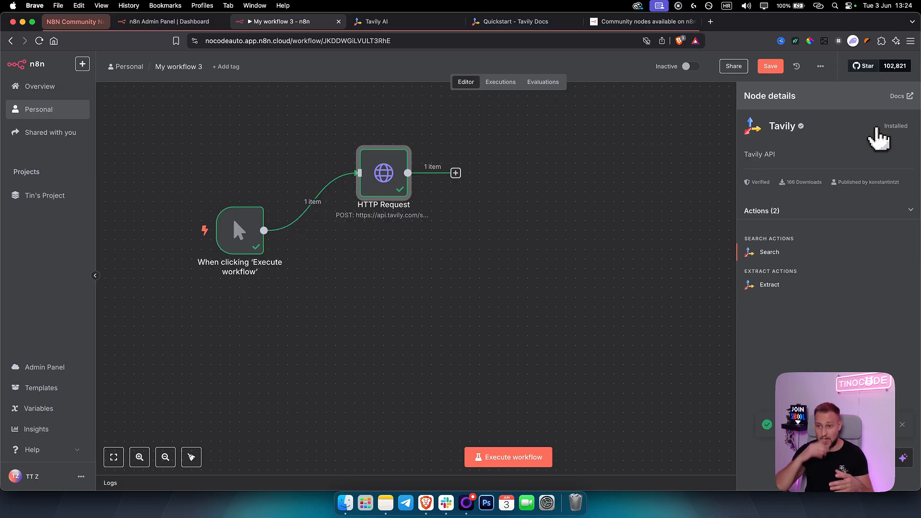
mouse_move(764, 199)
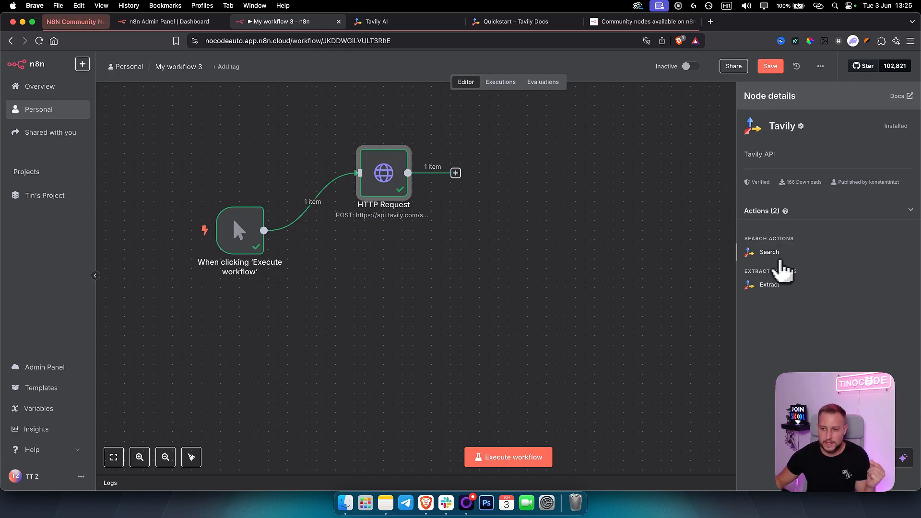
Add a Tavily Search step and create, save and test a new Tavily credential with the API key.
click(768, 251)
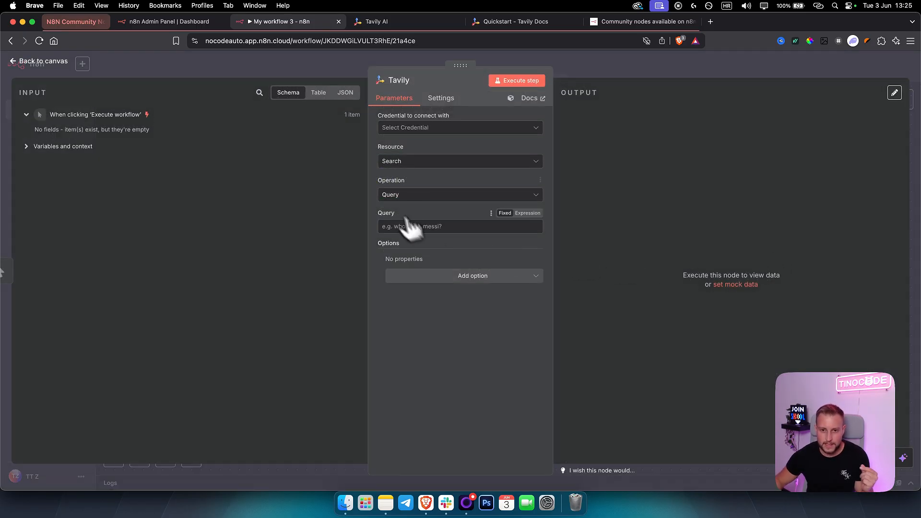
click(460, 127)
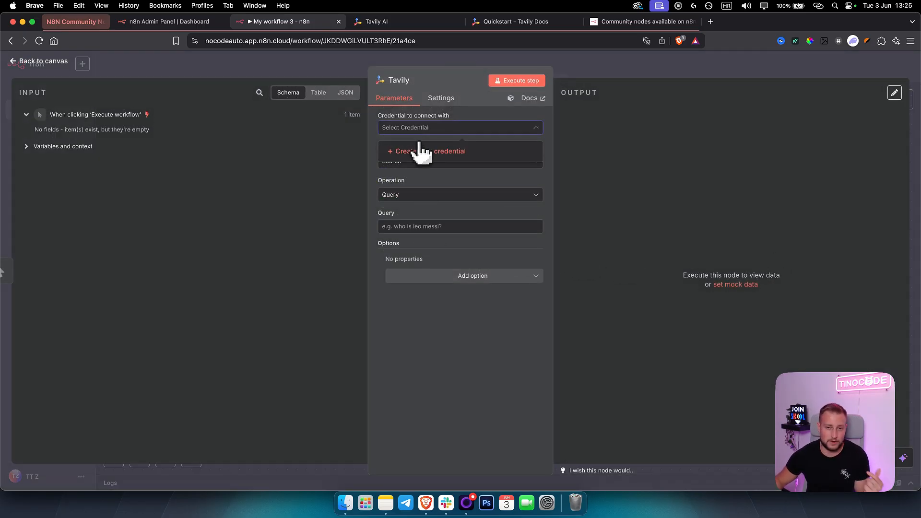
click(425, 151)
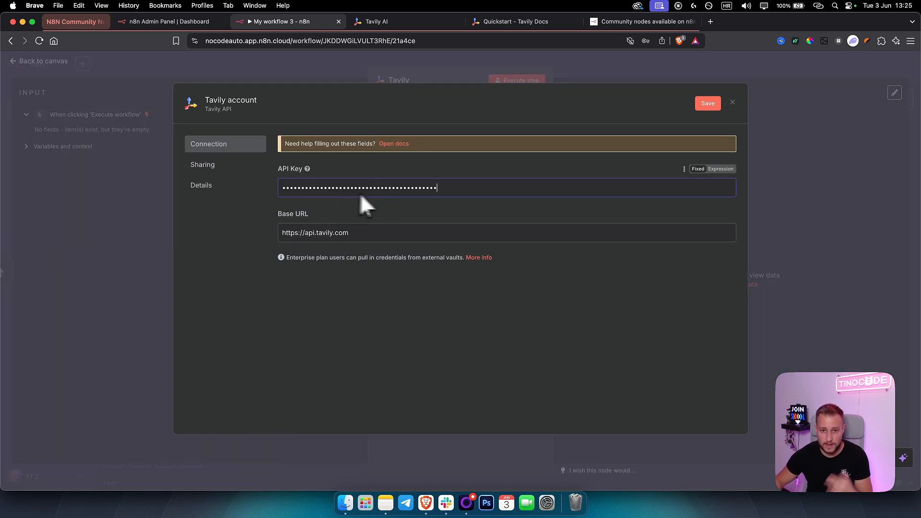
click(707, 103)
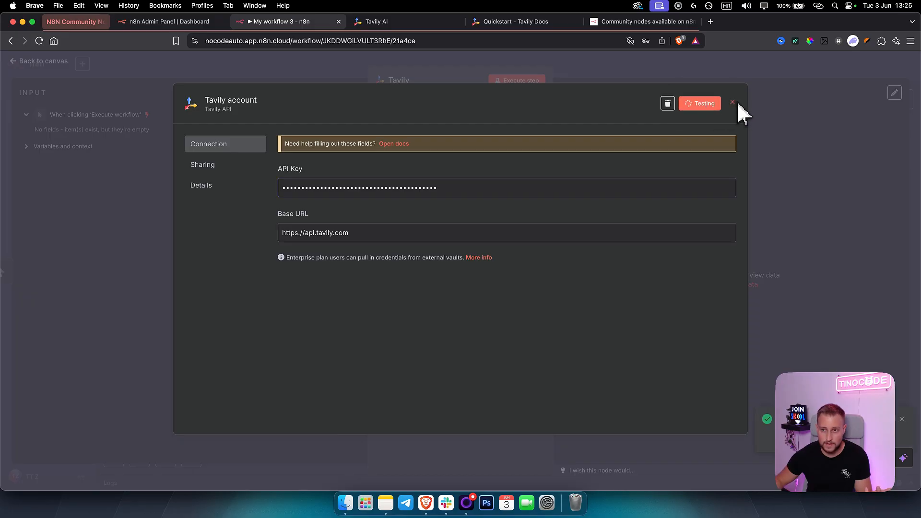
click(699, 102)
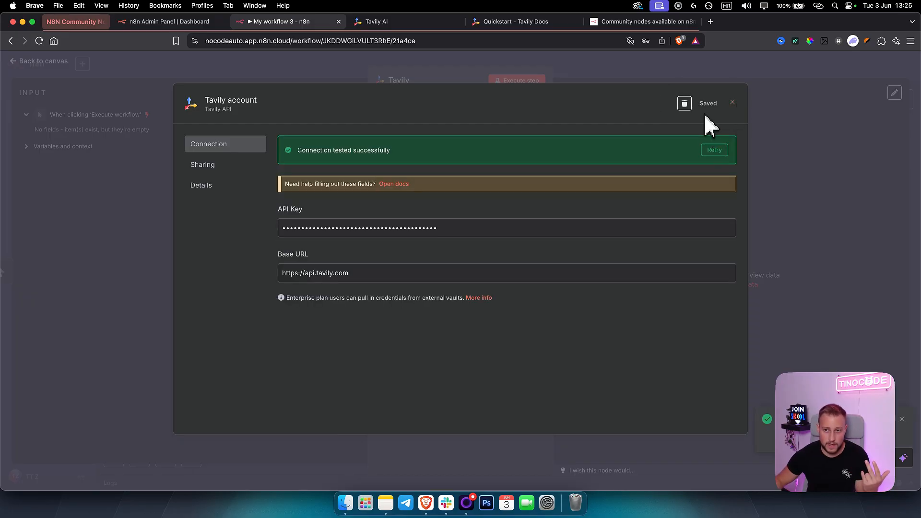
click(732, 103)
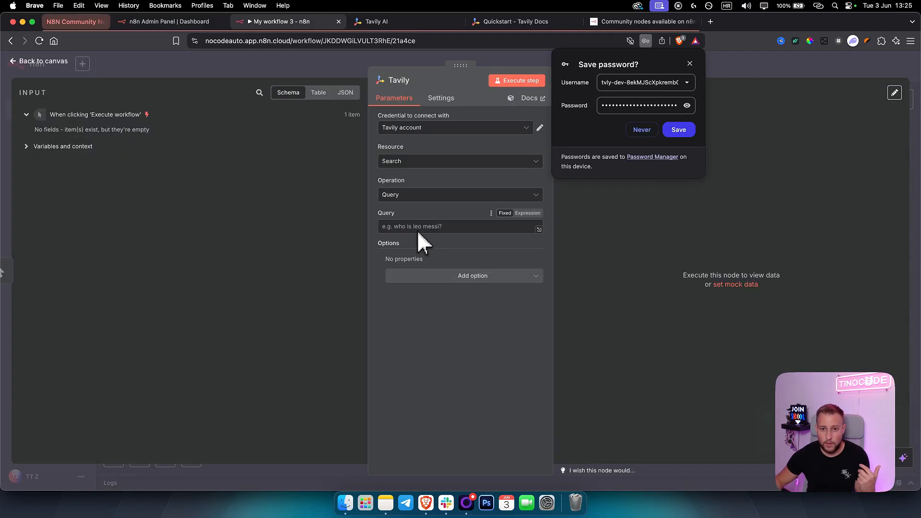
Enter the search query 'Who is leo messi?' and return to the canvas.
click(458, 226)
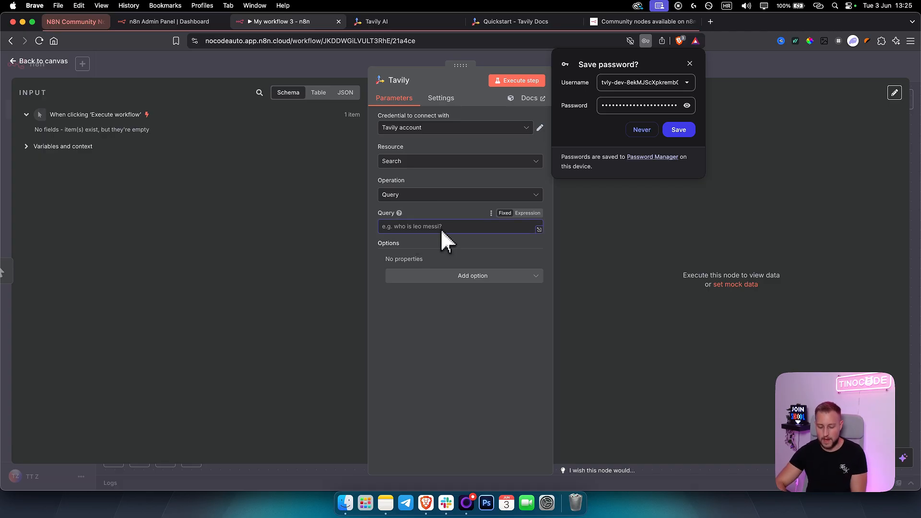
text(Who is leo messi?)
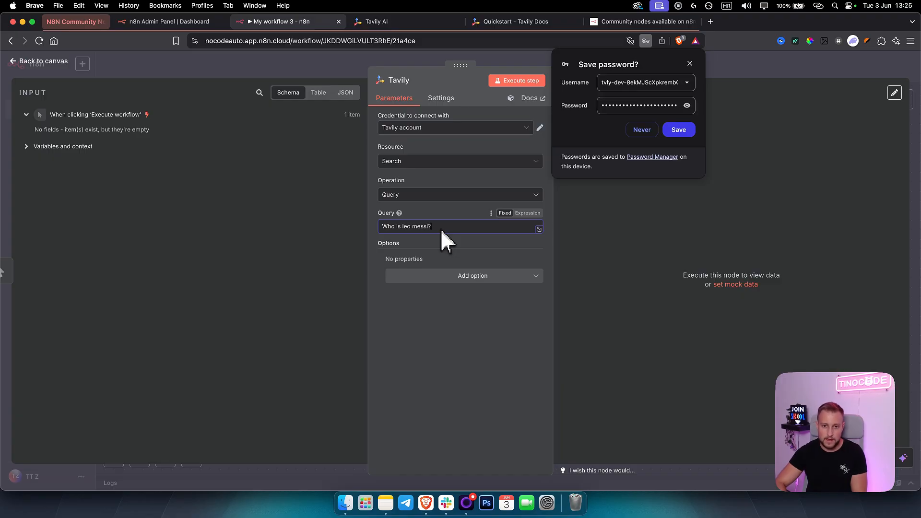
click(37, 60)
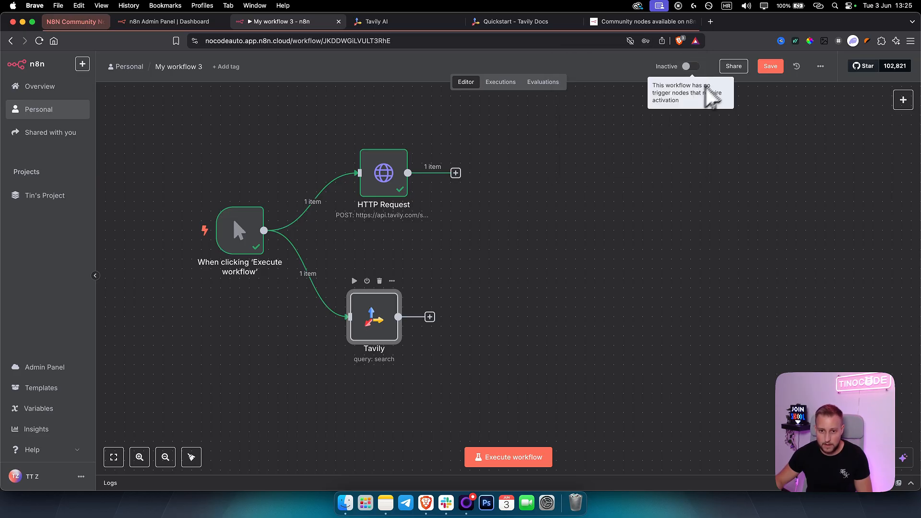
mouse_move(364, 296)
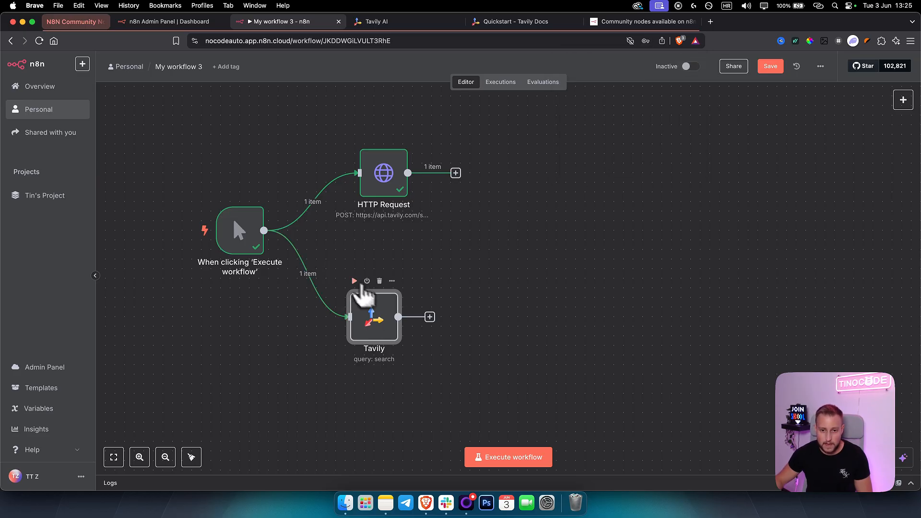
Execute only the Tavily step and view its Leo Messi search results.
click(508, 457)
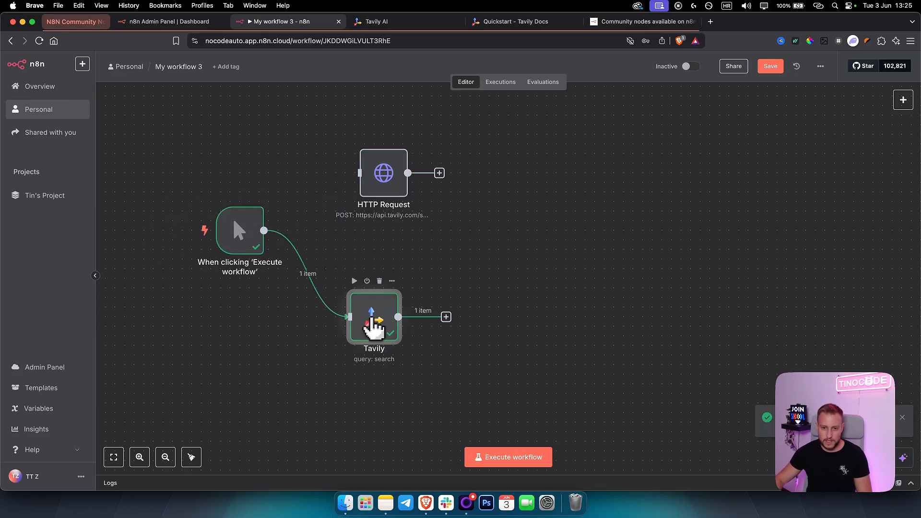
double_click(373, 318)
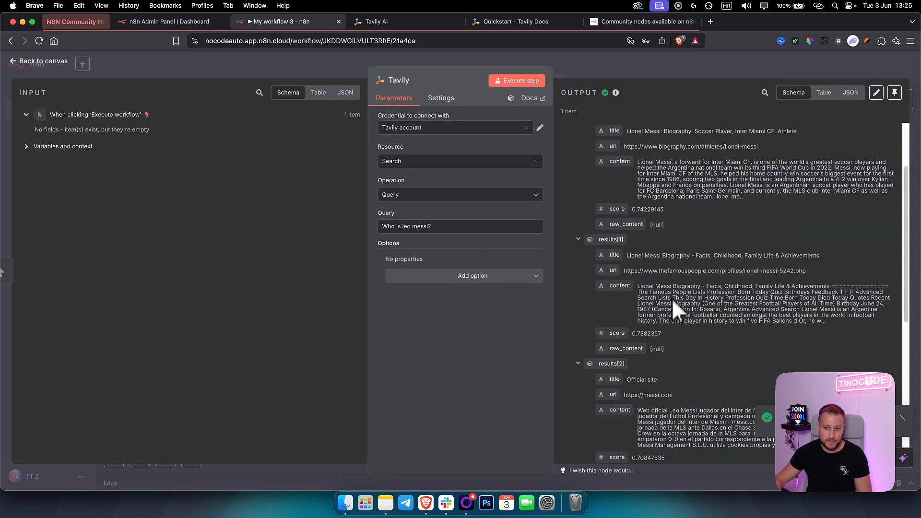
click(41, 62)
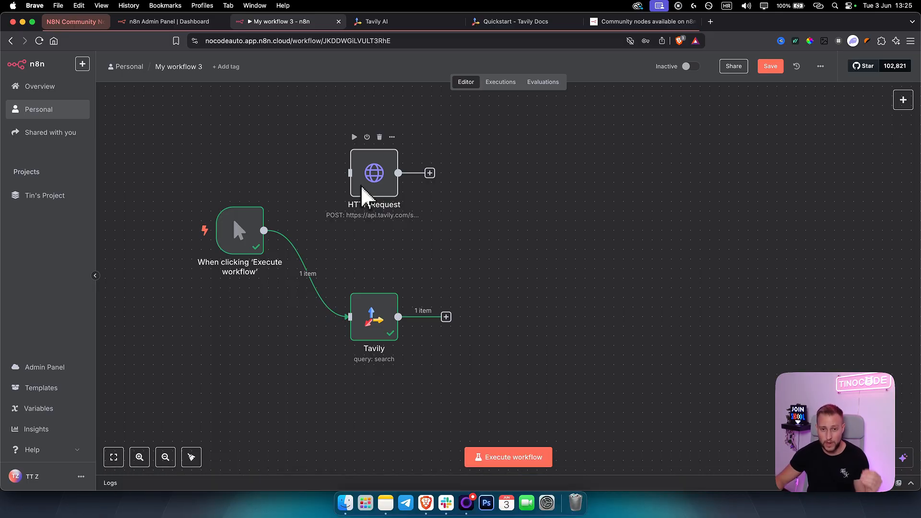
mouse_move(385, 331)
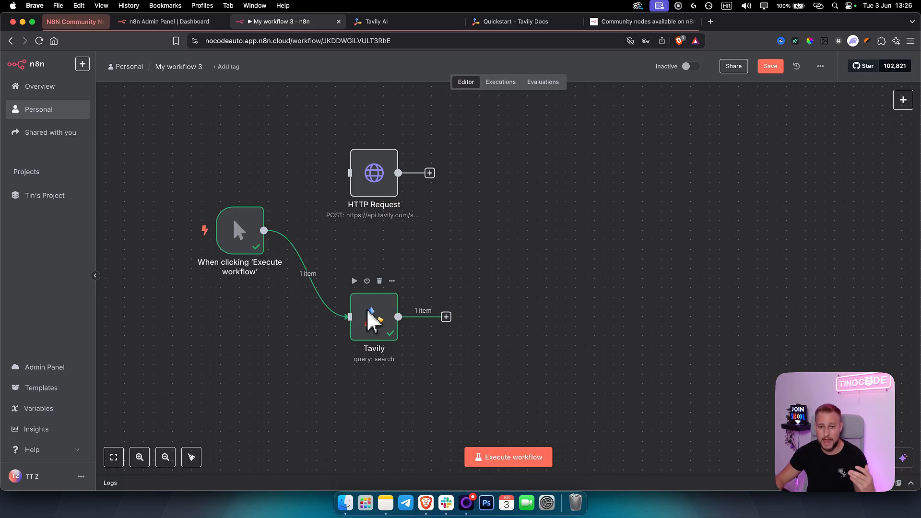
mouse_move(382, 332)
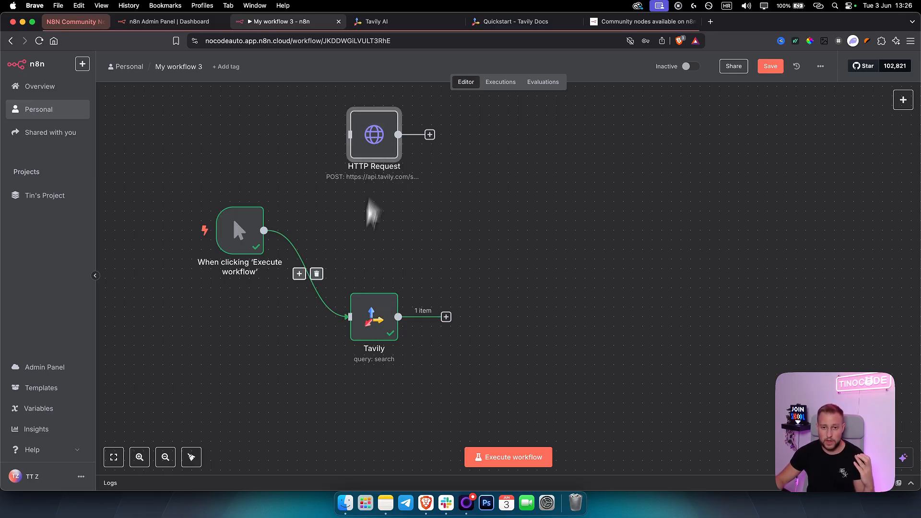
Place Tavily beside HTTP Request, install the verified ElevenLabs node and add it without a credential.
drag(373, 317, 489, 144)
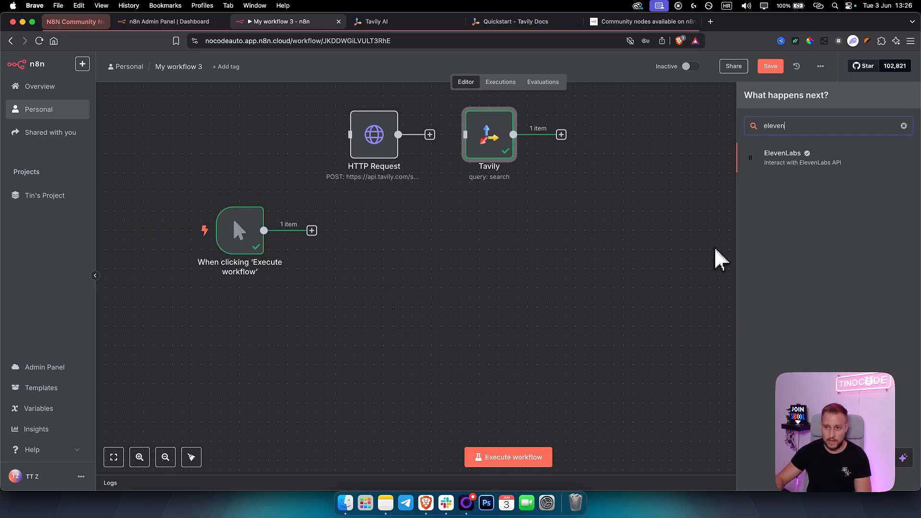
click(787, 157)
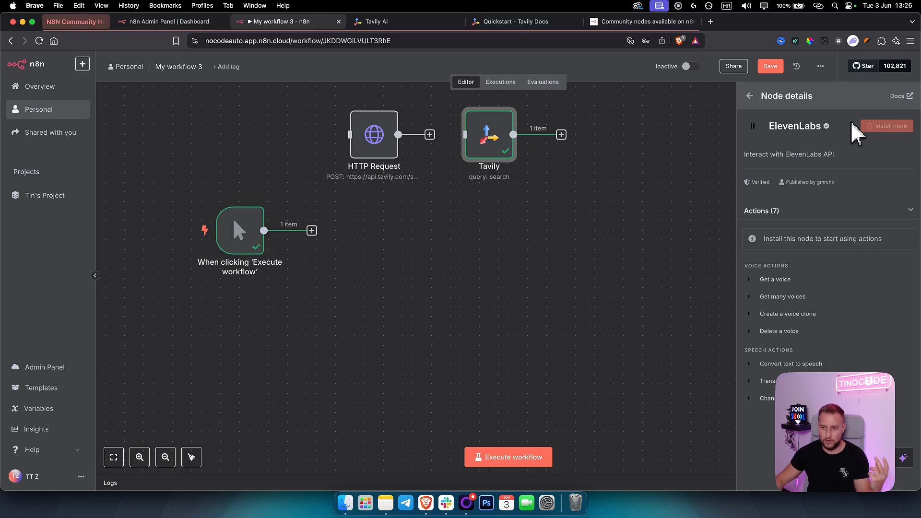
click(886, 125)
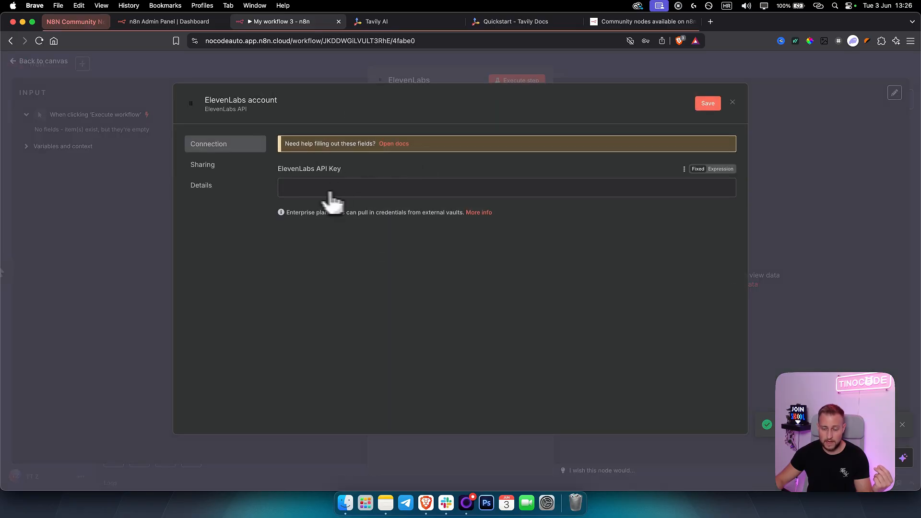
click(732, 103)
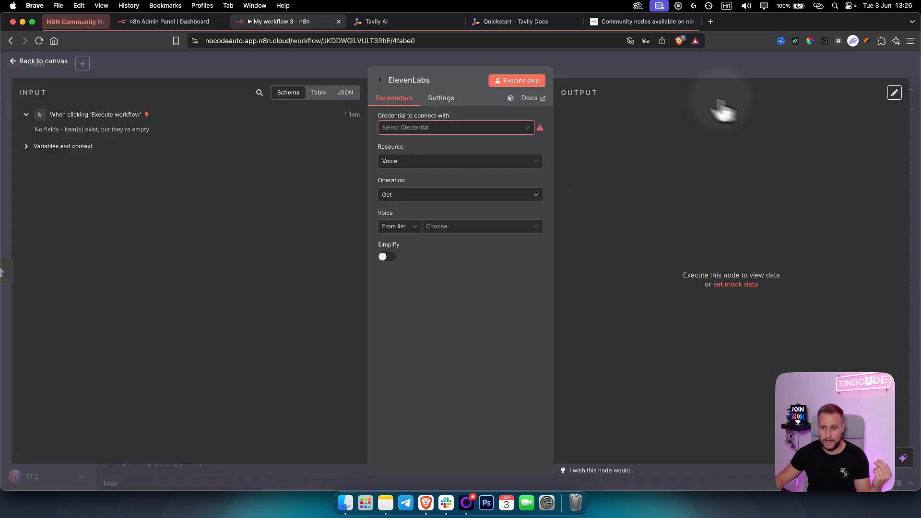
click(37, 61)
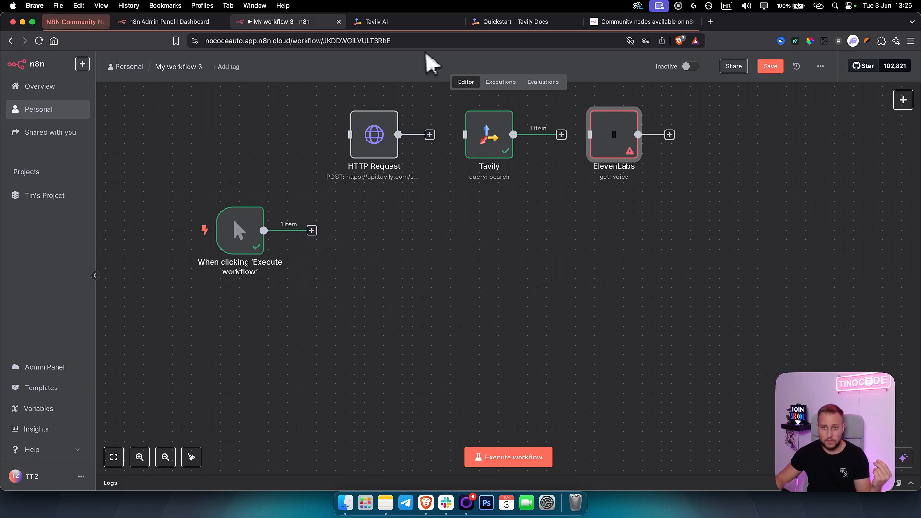
Reread the blog post's partner integration list, then return to the workflow.
click(639, 22)
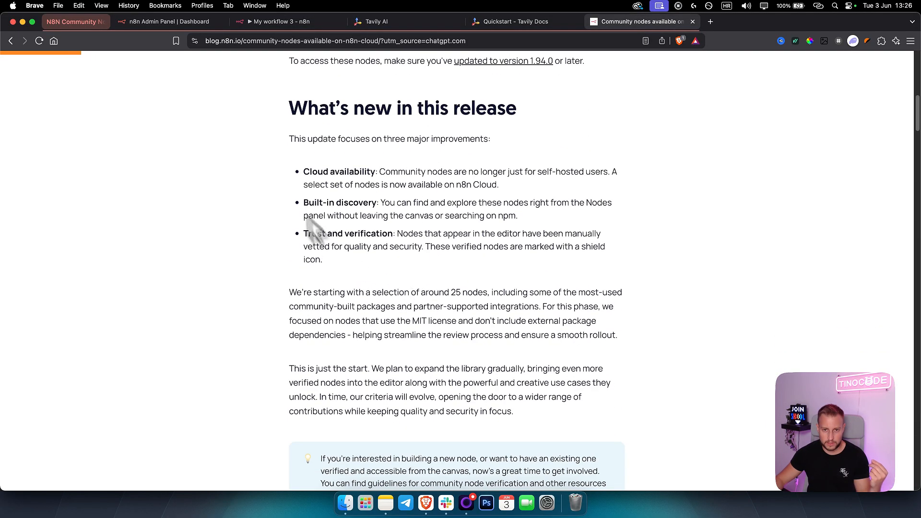
scroll(down, 3)
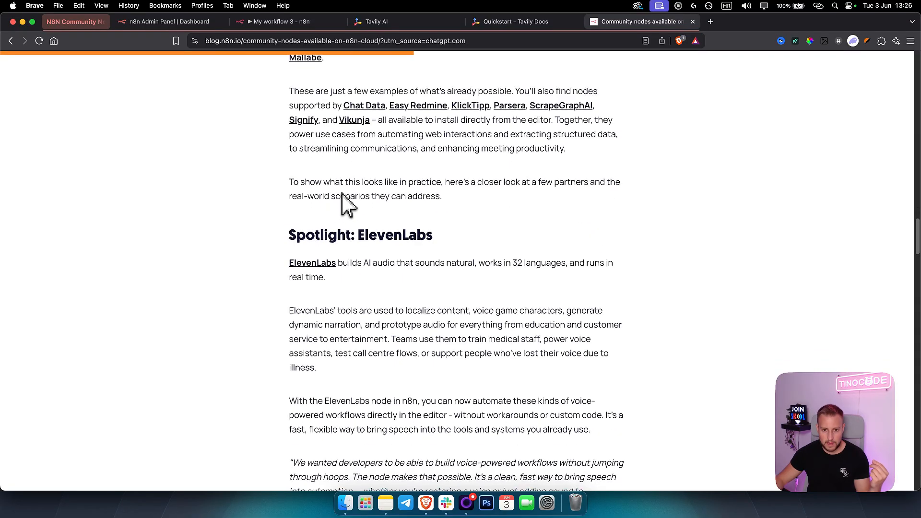
scroll(up, 3)
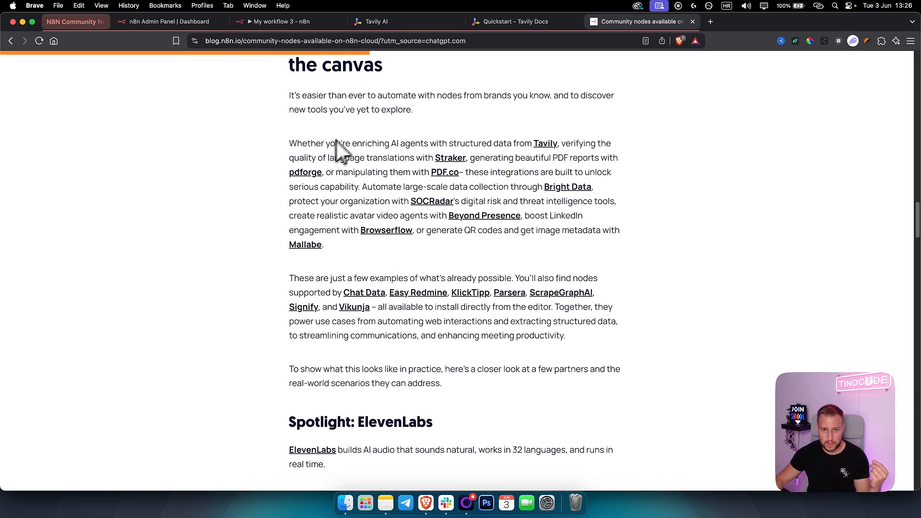
mouse_move(523, 151)
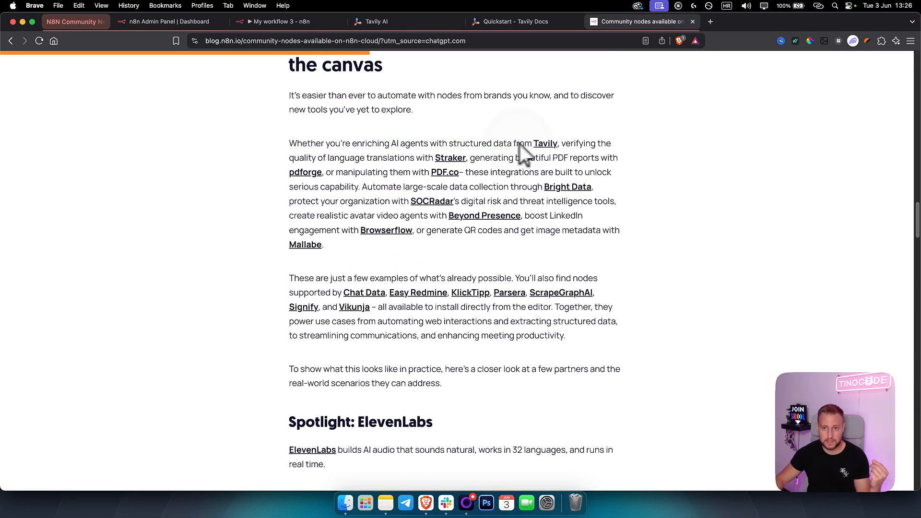
mouse_move(502, 177)
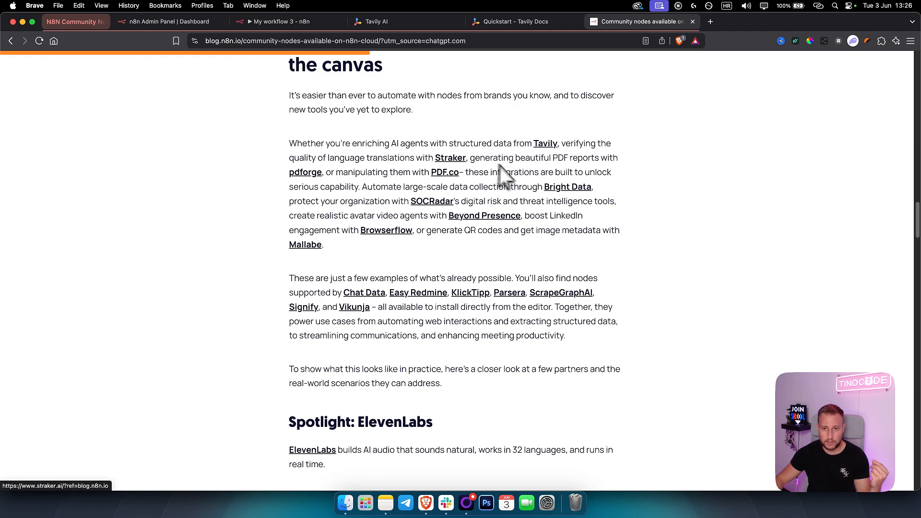
click(288, 22)
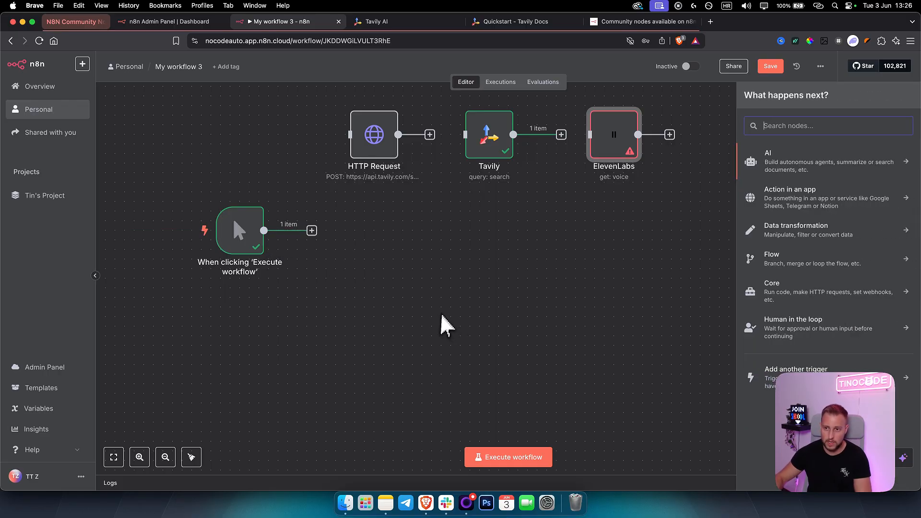
Search the nodes panel for 'pdf', surfacing Pdforge and the verified PDF.co Api, then load the PDF.co website.
text(pdf)
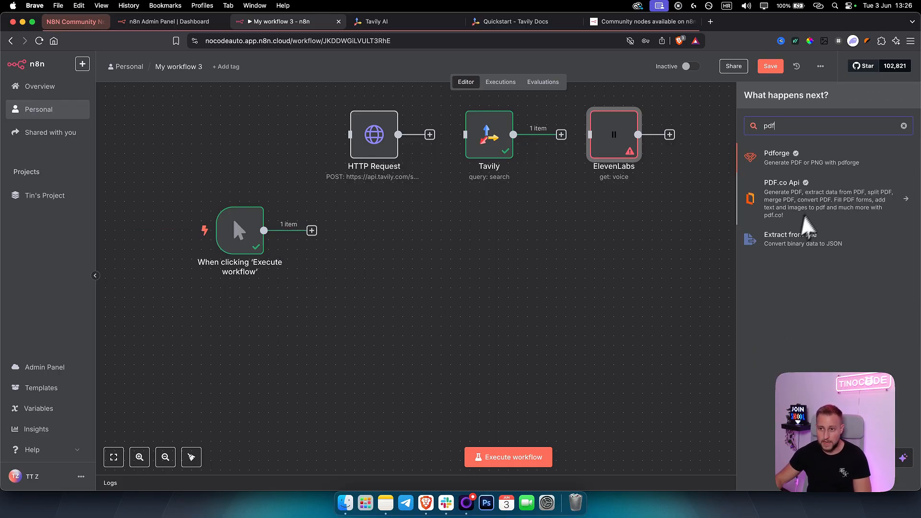
mouse_move(799, 161)
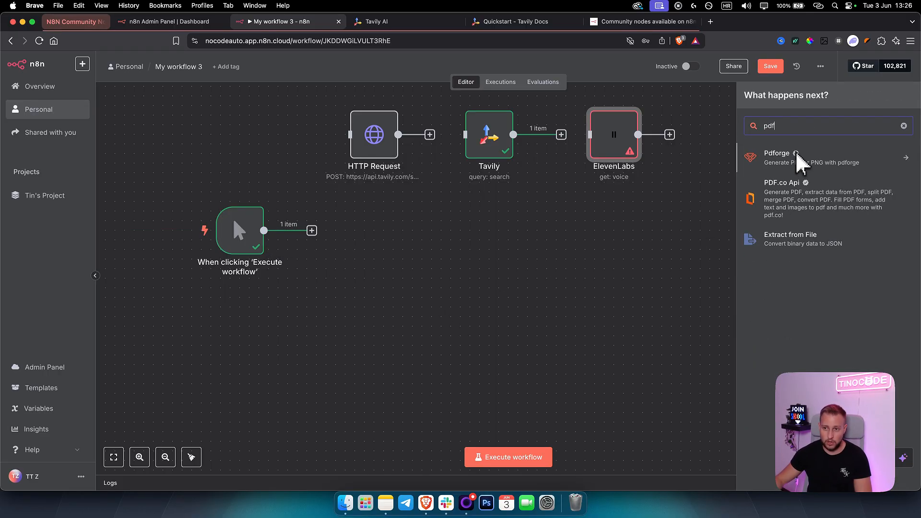
mouse_move(796, 154)
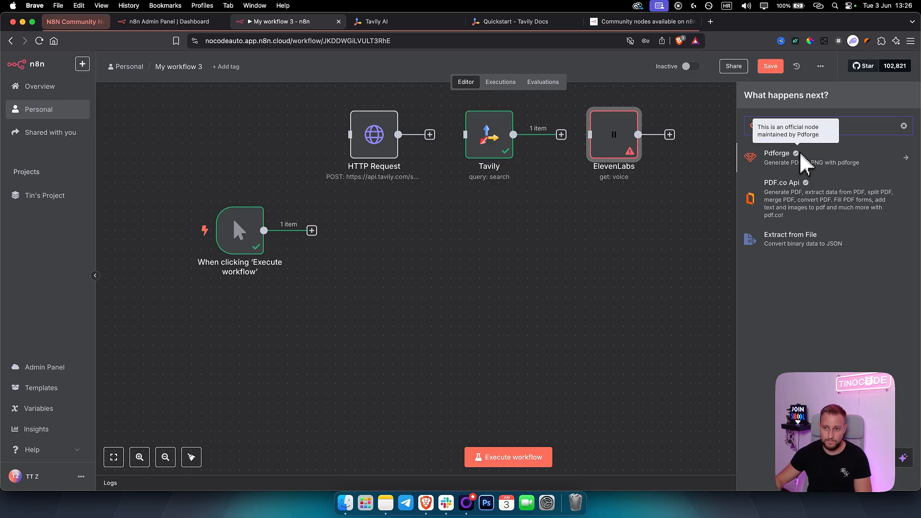
text(pdf)
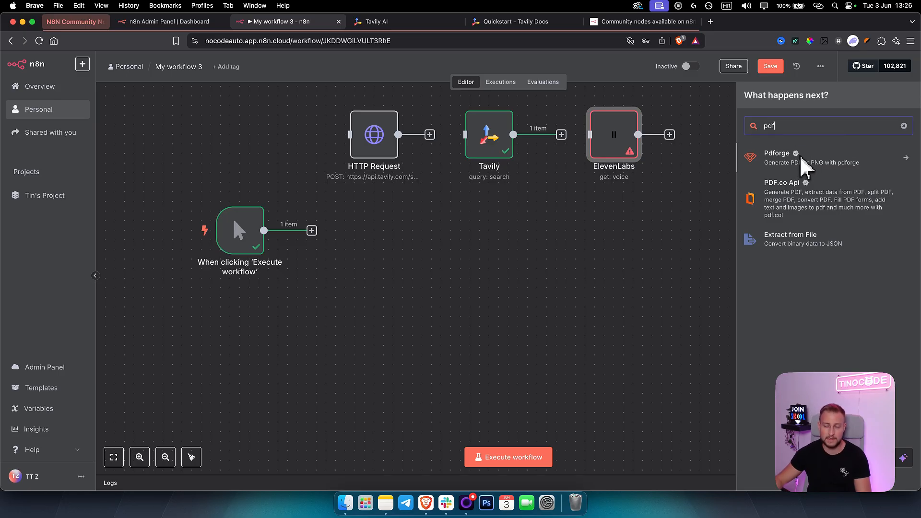
mouse_move(796, 154)
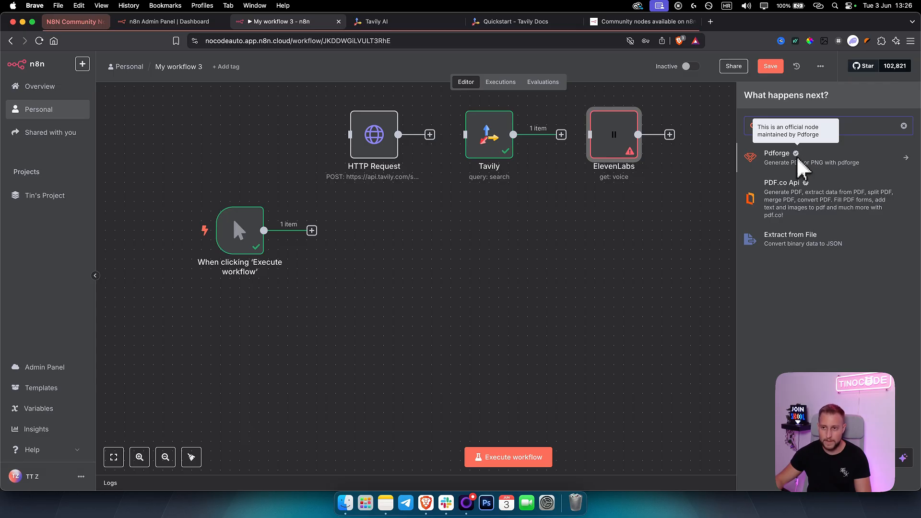
text(pdf)
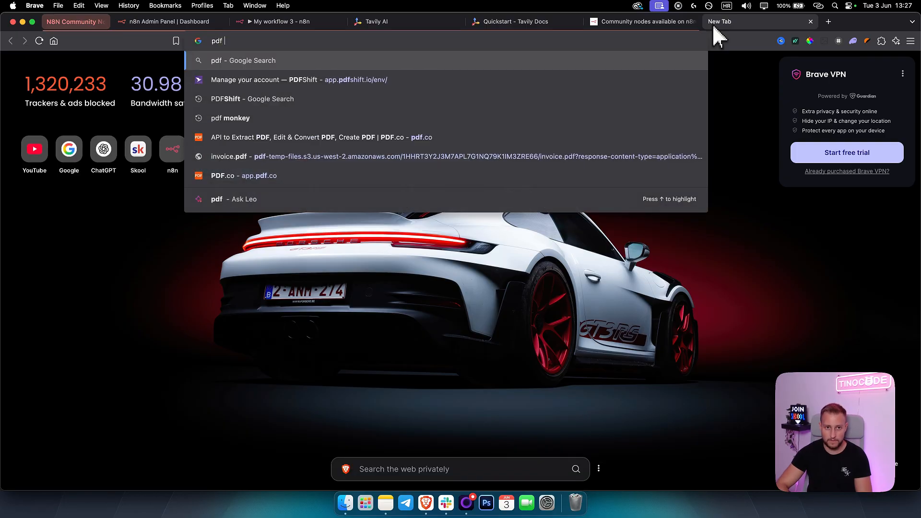
click(321, 137)
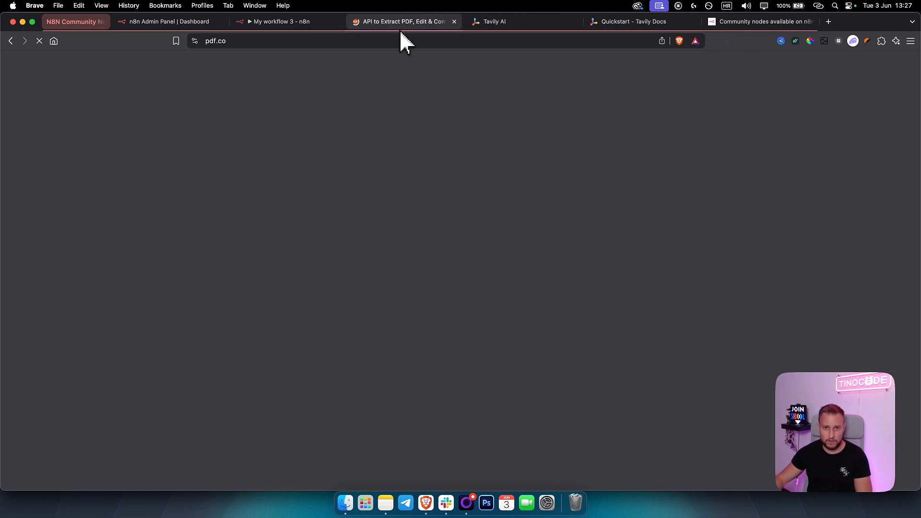
Return to the workflow and install the PDF.co Api community node, listing its actions.
click(284, 22)
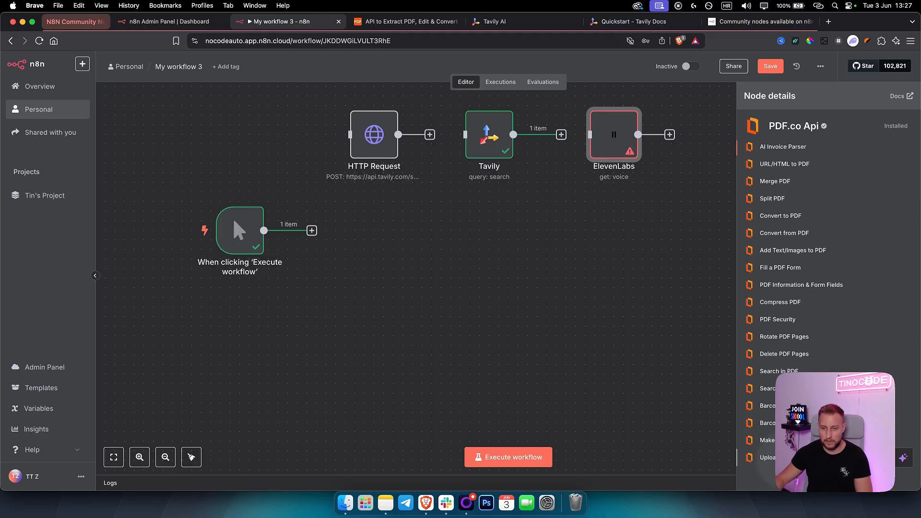
Add a PDF.co Upload File node, start its credential and copy the API key from the PDF.co dashboard.
double_click(614, 135)
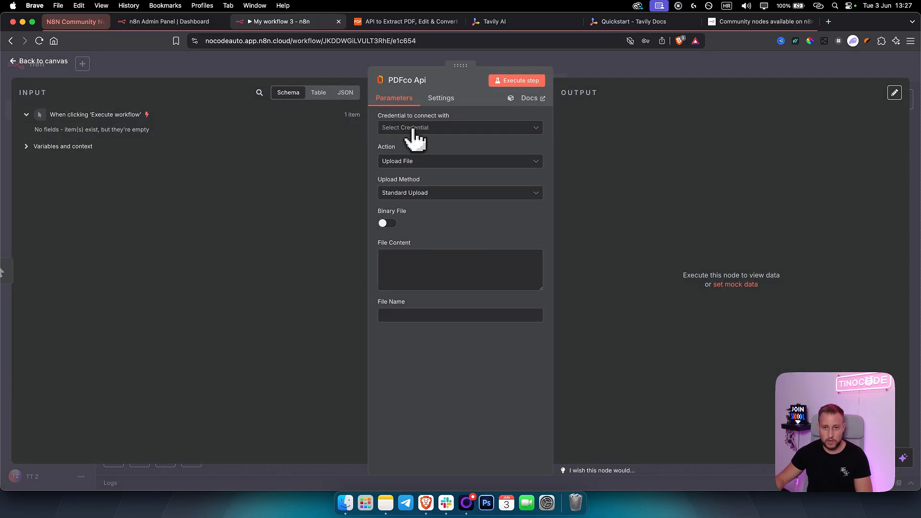
click(459, 128)
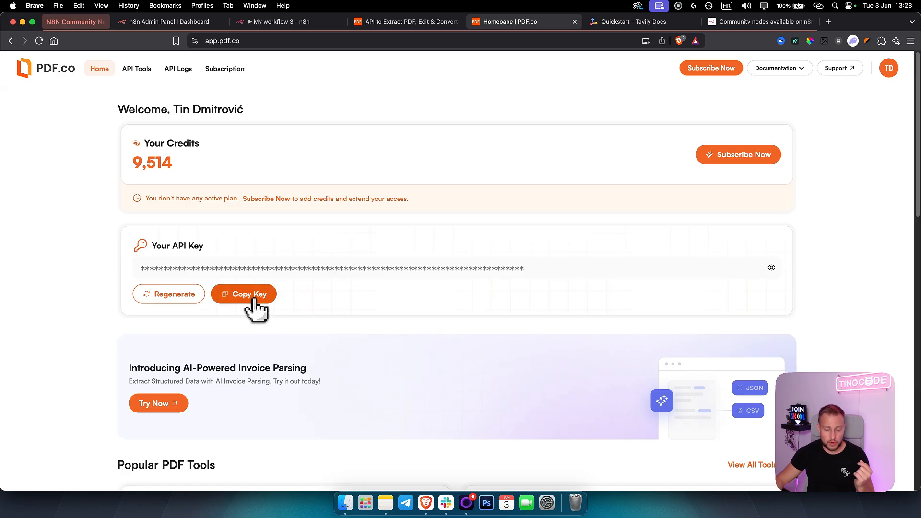
click(243, 293)
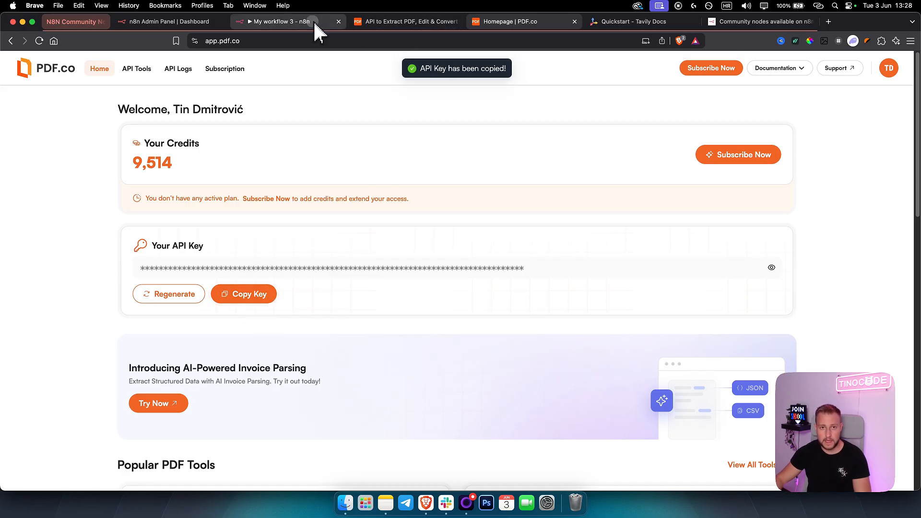
click(275, 22)
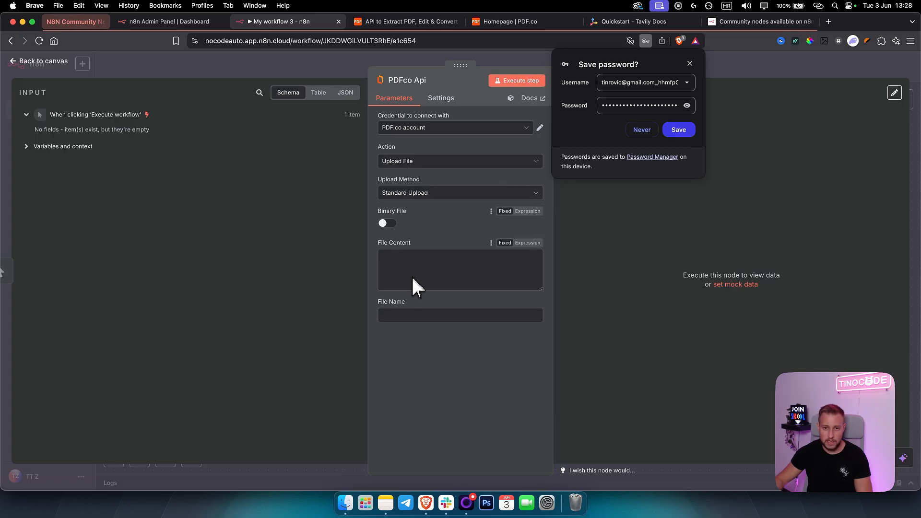
Upload a file with content 'test' and name 'test' via the PDF.co node and run the step successfully.
text(test)
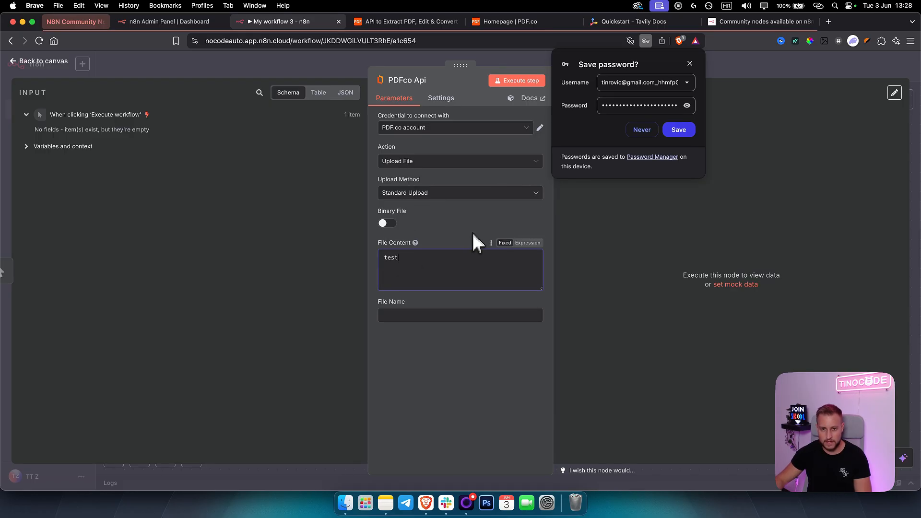
click(516, 80)
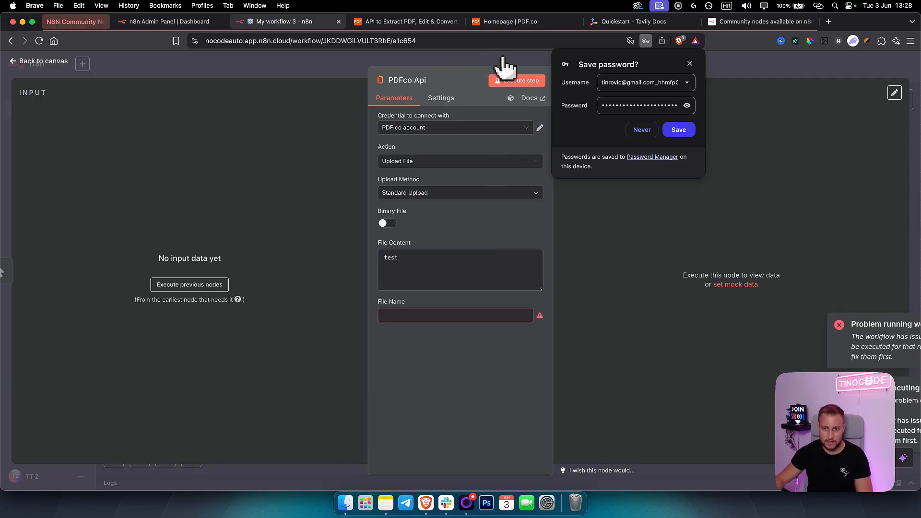
text(test)
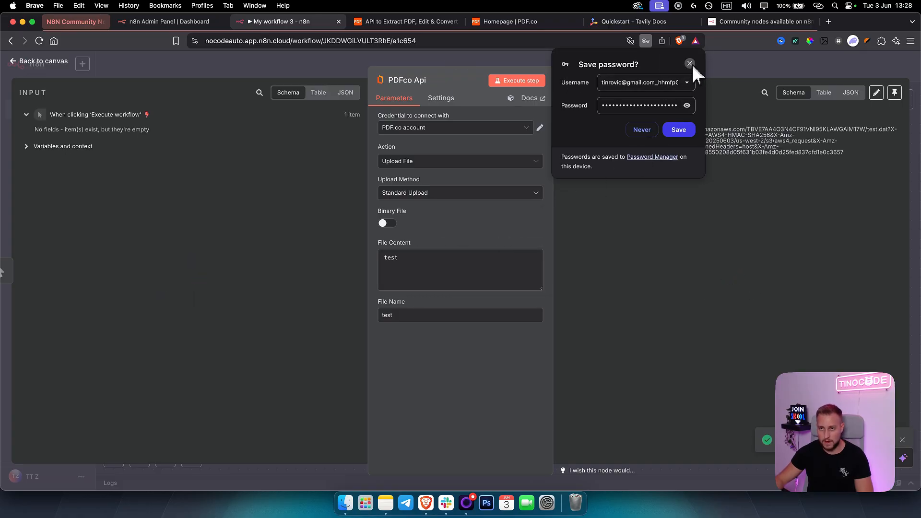
click(690, 64)
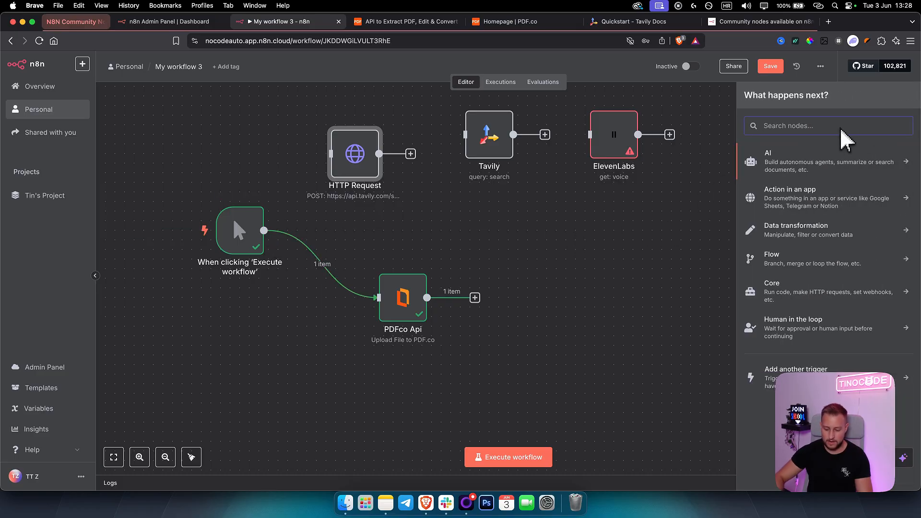
Search the node picker for 'pd' and 'comm', then return it to its default categories.
text(pd)
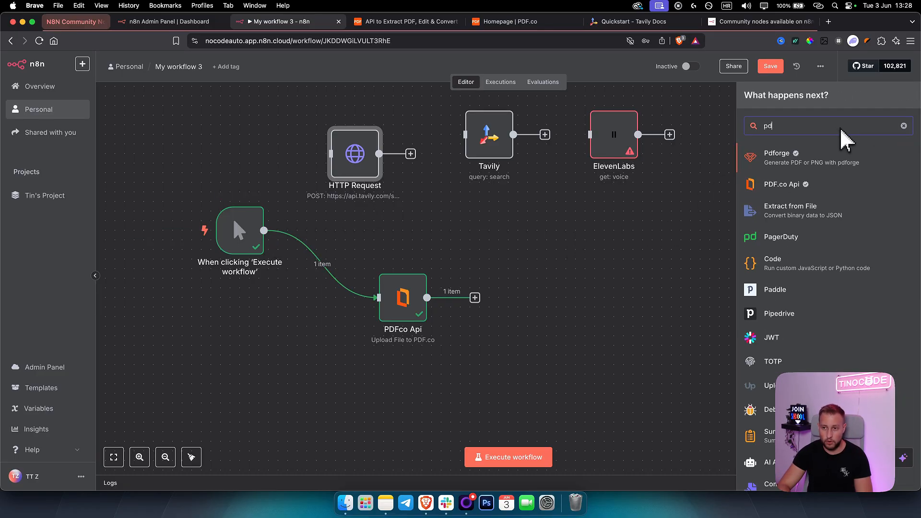
text(comm)
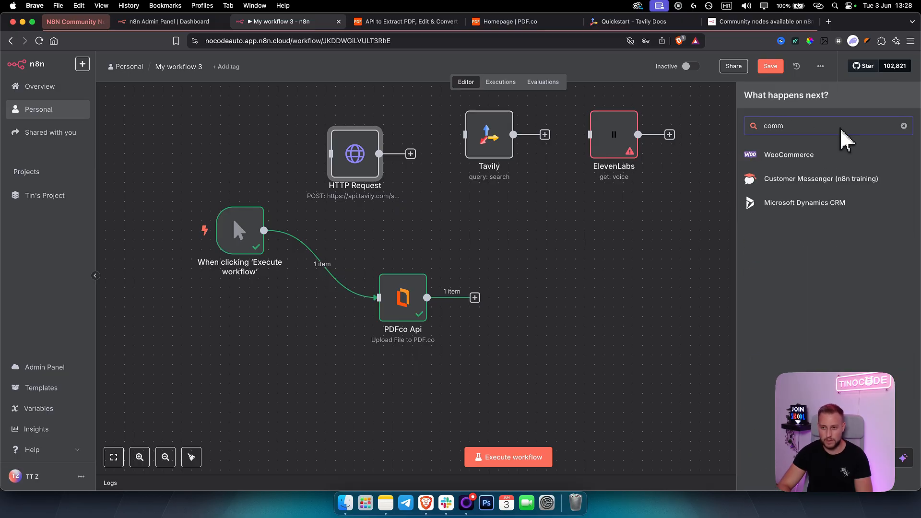
click(903, 126)
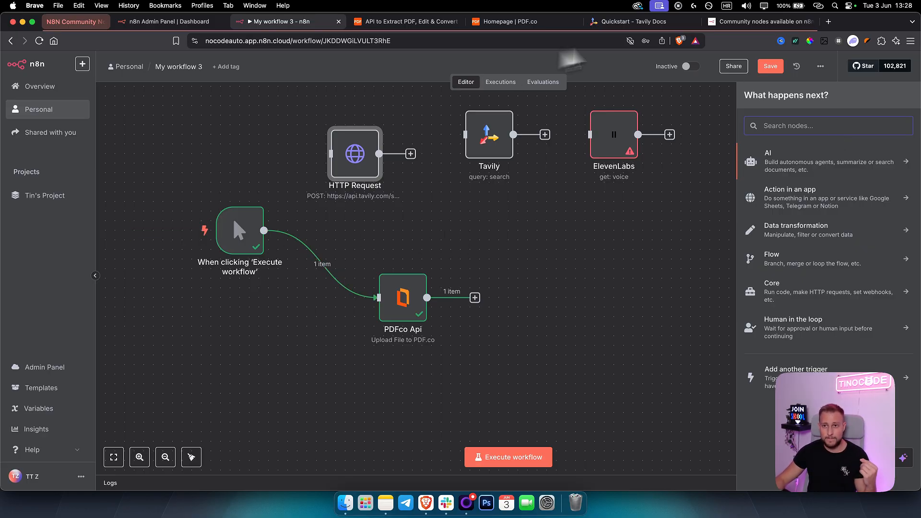
Skim the blog article's ElevenLabs, SerpApi and Brave community node spotlights.
click(758, 22)
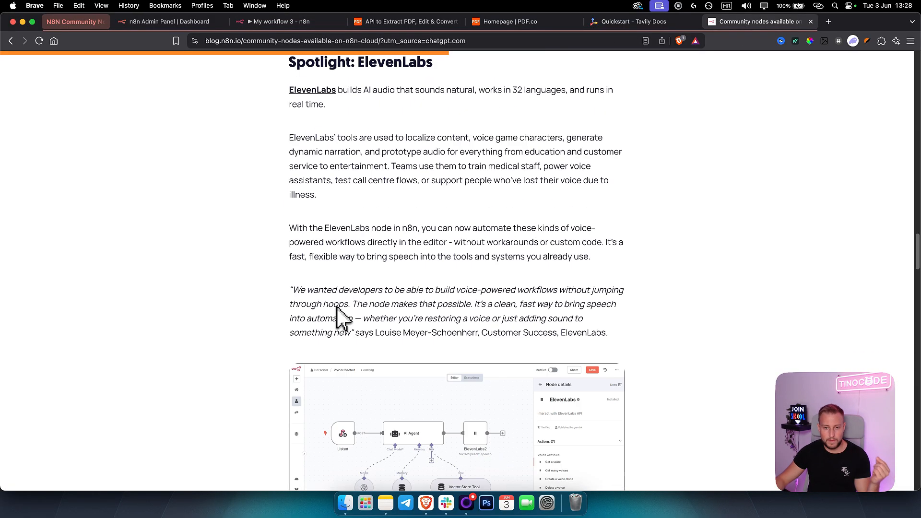
scroll(down, 3)
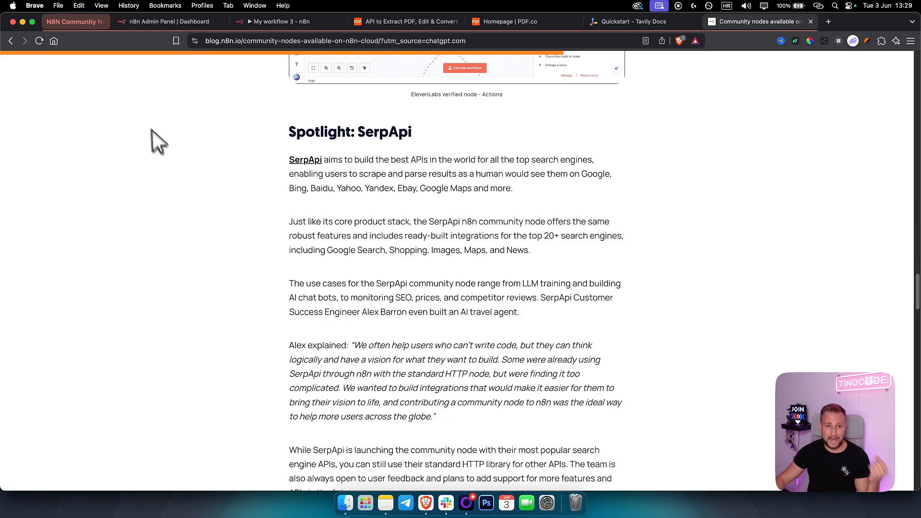
scroll(down, 3)
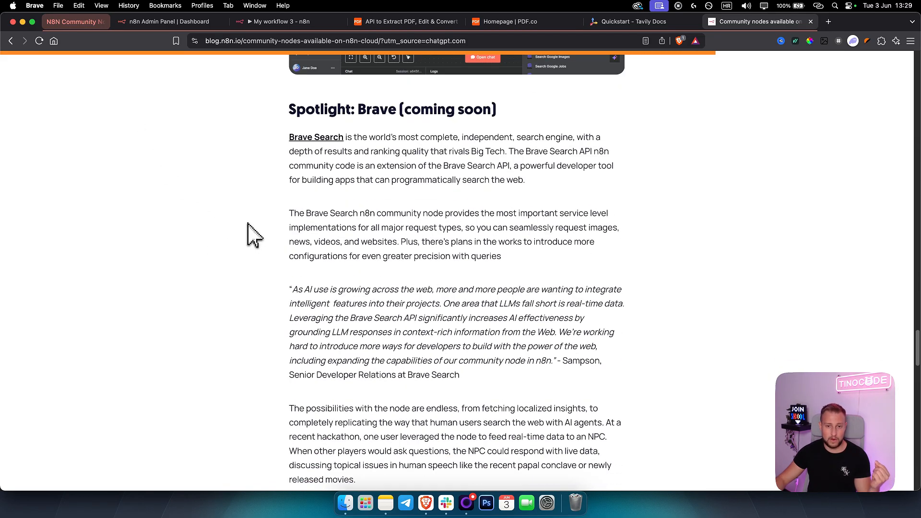
scroll(down, 3)
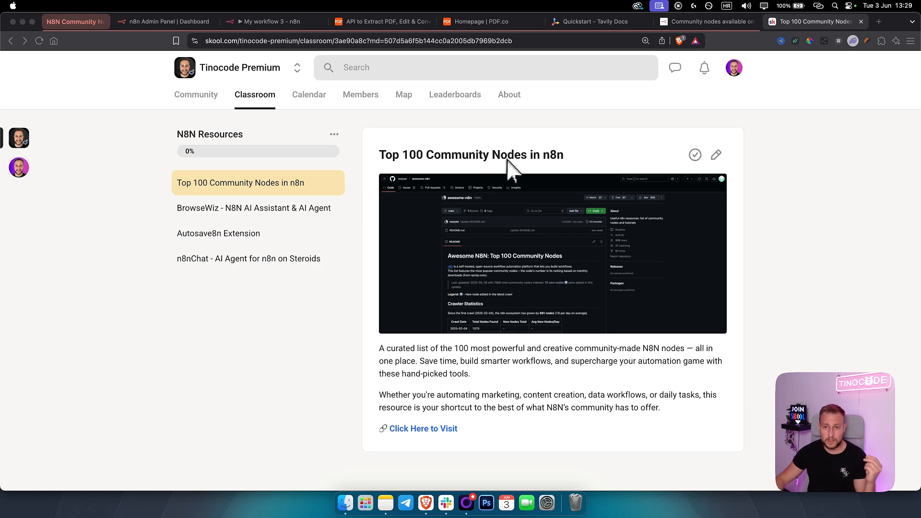
mouse_move(555, 168)
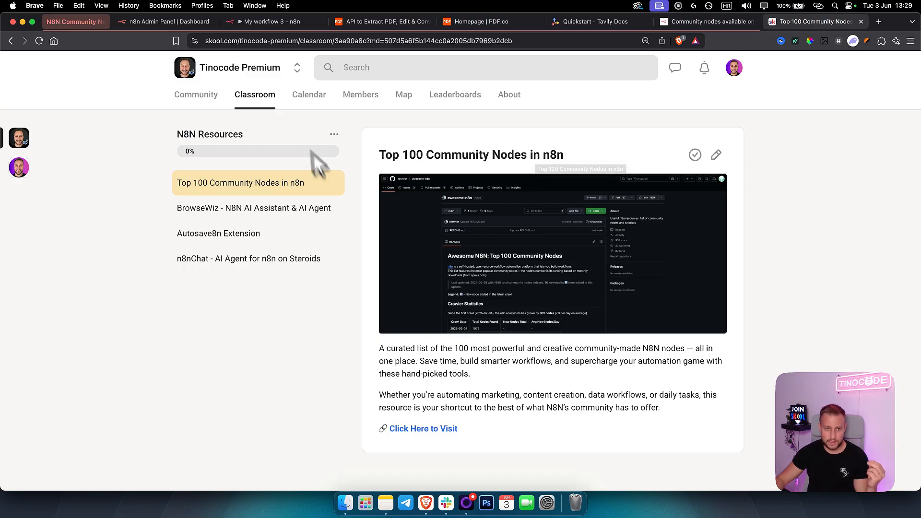
Follow the lesson's 'Click Here to Visit' link to the awesome-n8n GitHub repository.
click(423, 427)
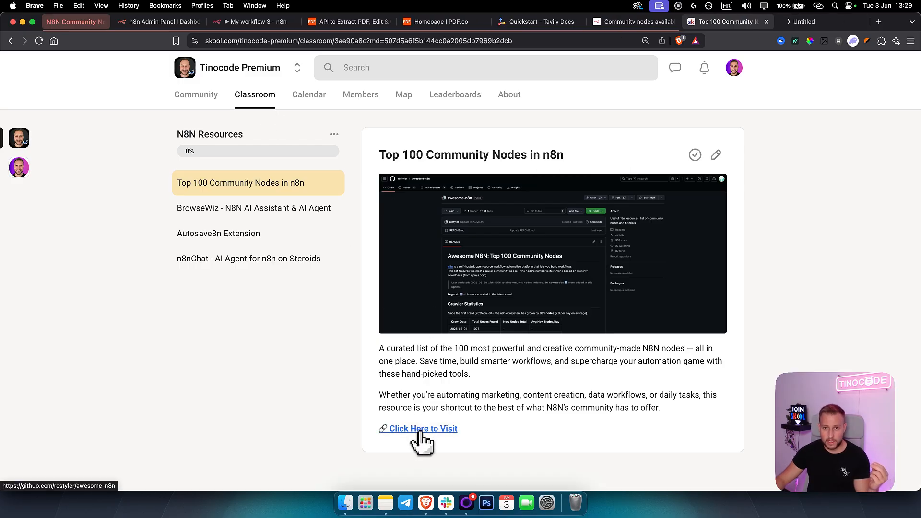
click(422, 428)
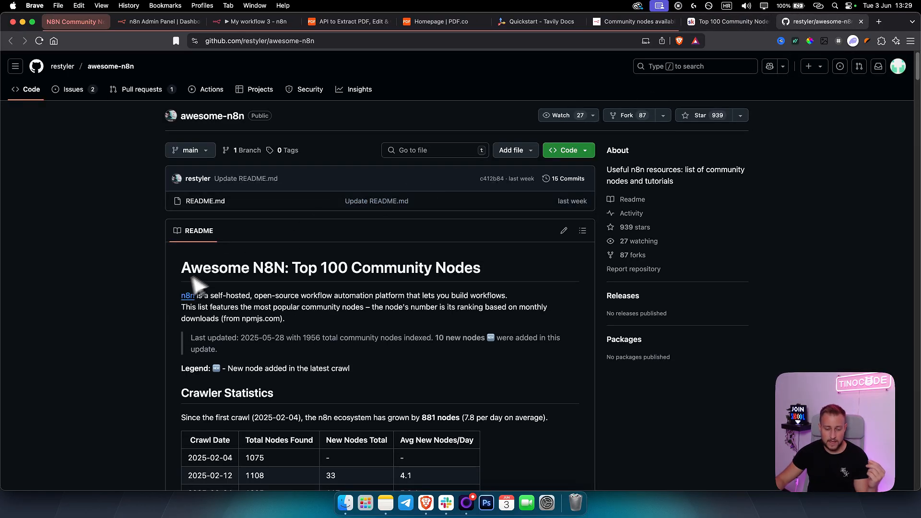
scroll(down, 3)
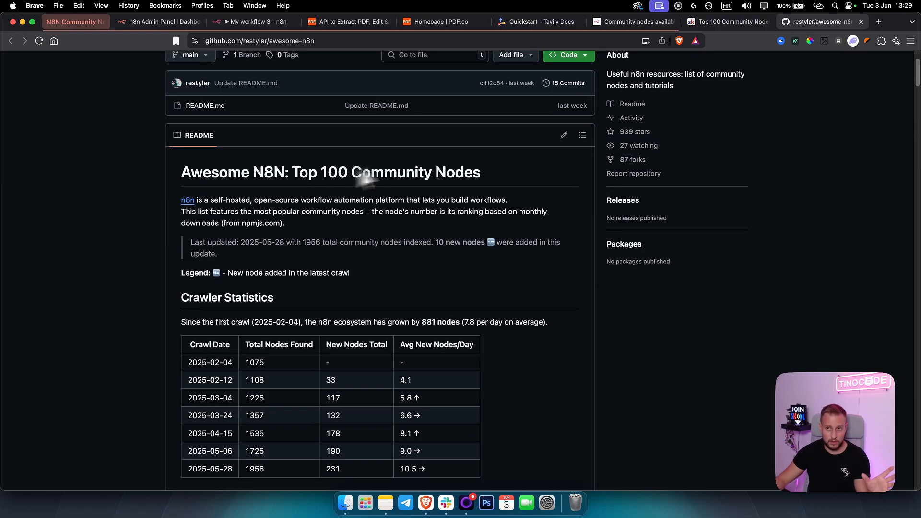
click(726, 22)
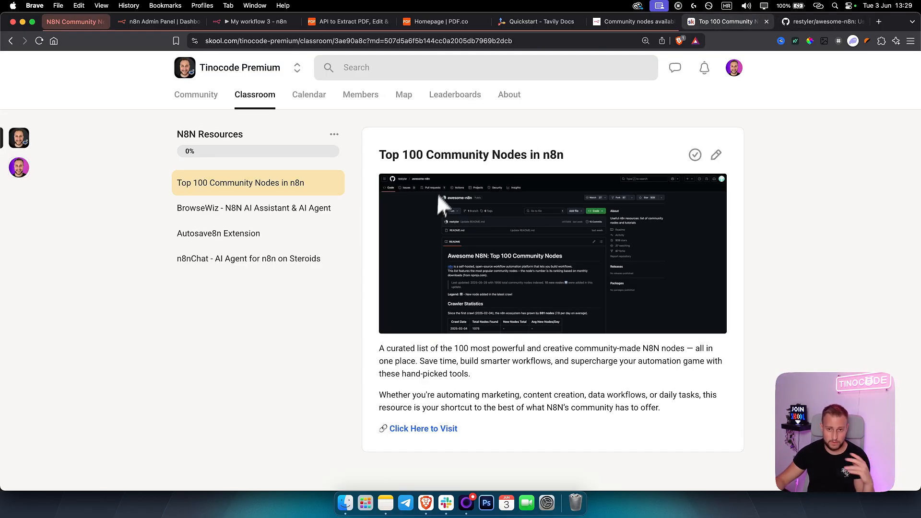
mouse_move(433, 163)
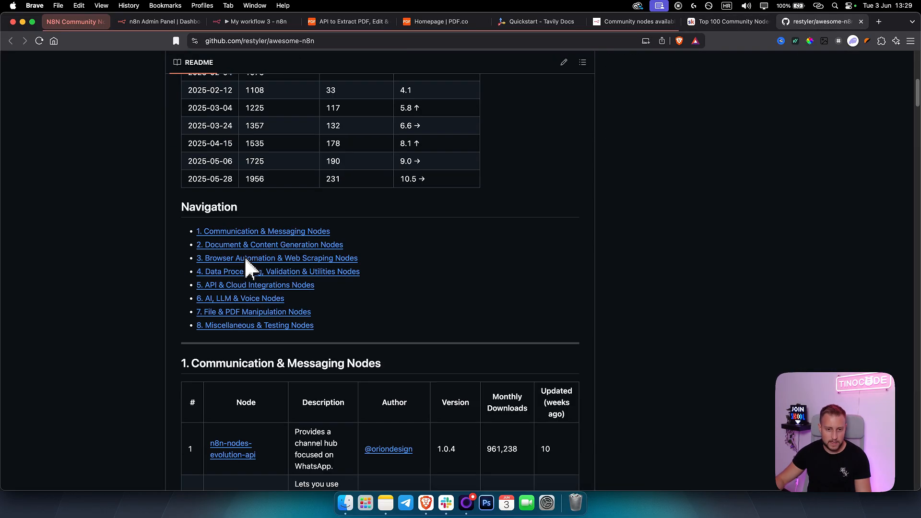
scroll(down, 3)
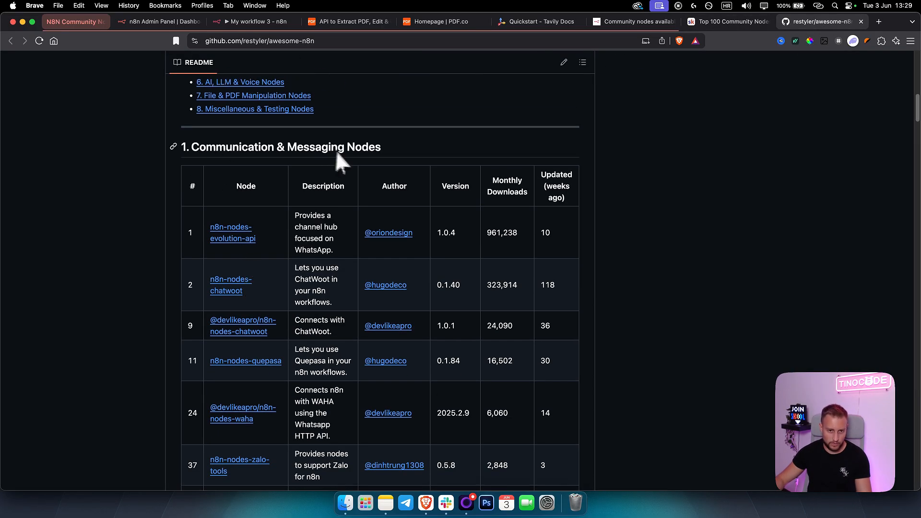
scroll(down, 3)
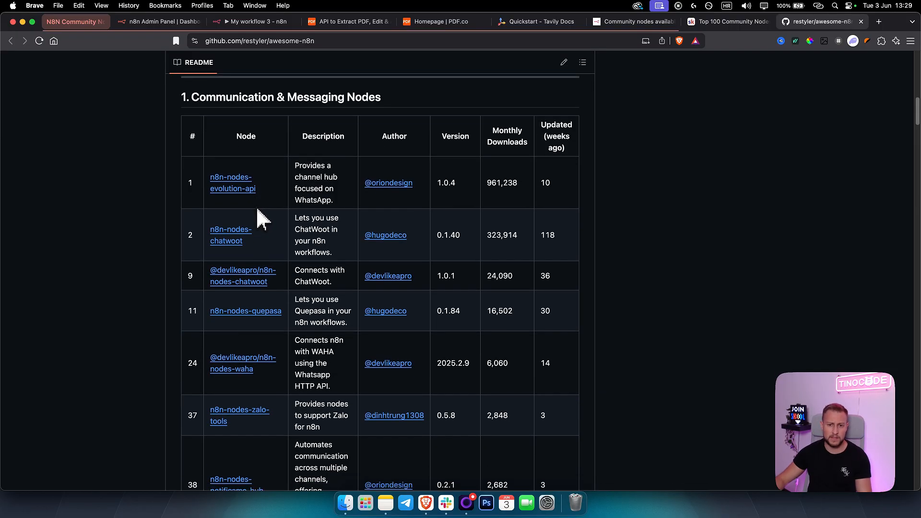
scroll(down, 3)
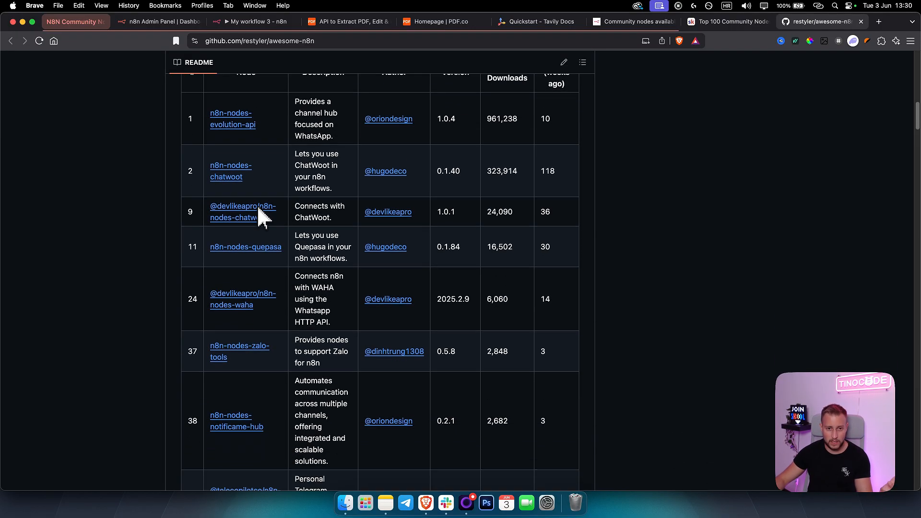
scroll(down, 3)
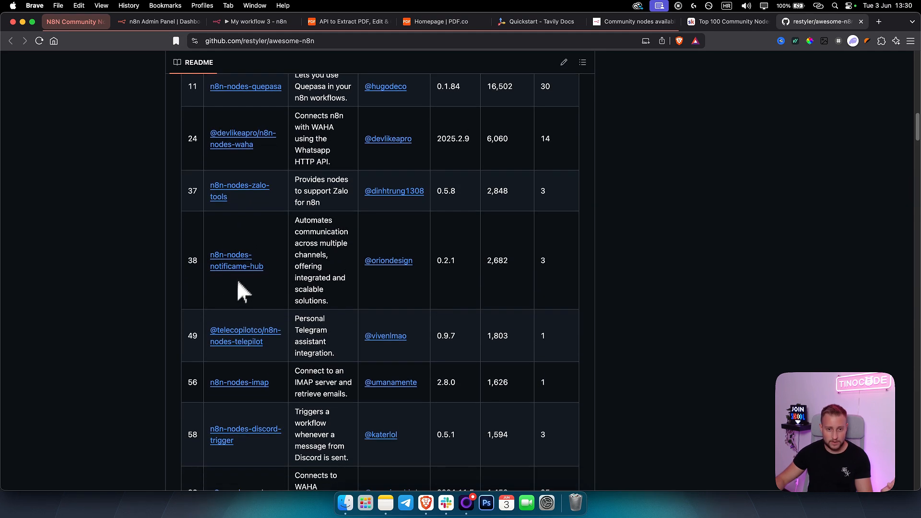
scroll(down, 3)
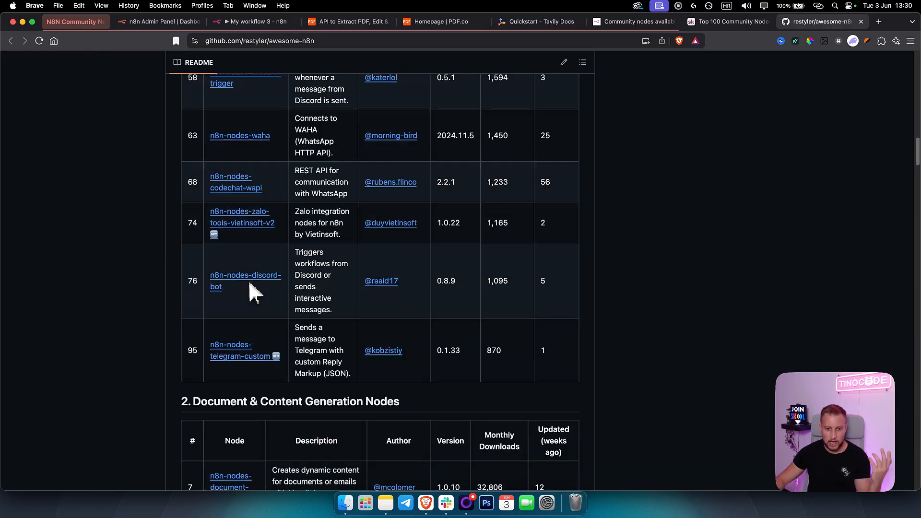
scroll(down, 3)
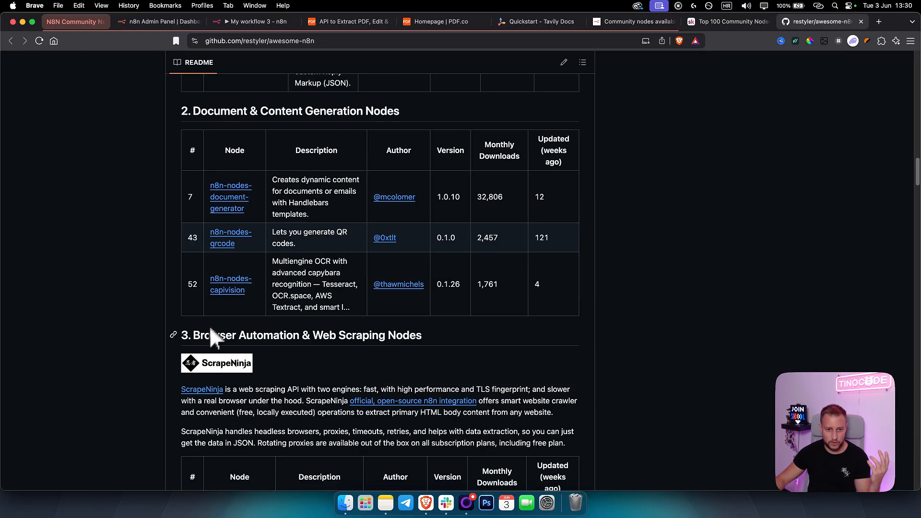
scroll(down, 3)
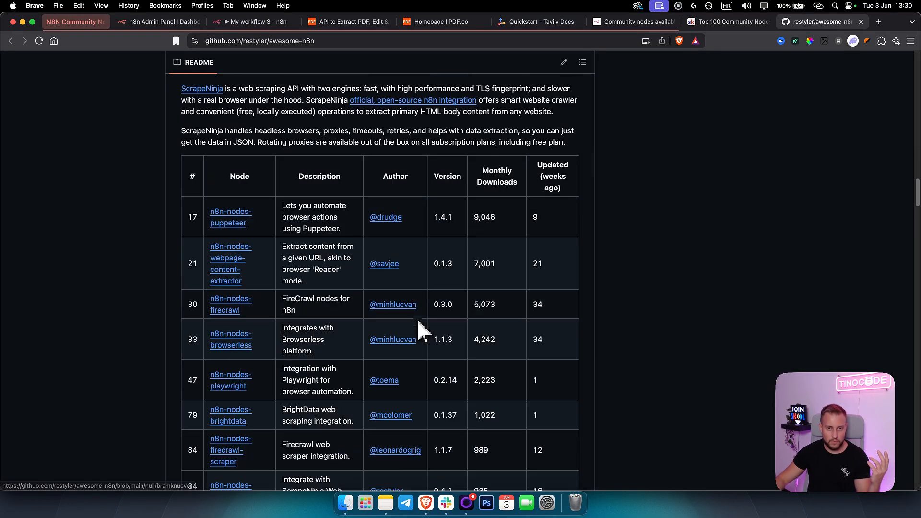
scroll(down, 3)
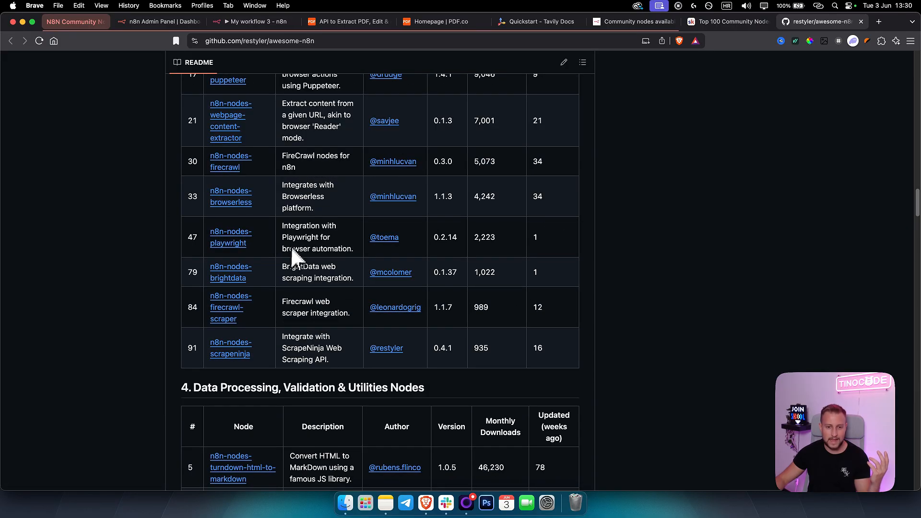
scroll(down, 3)
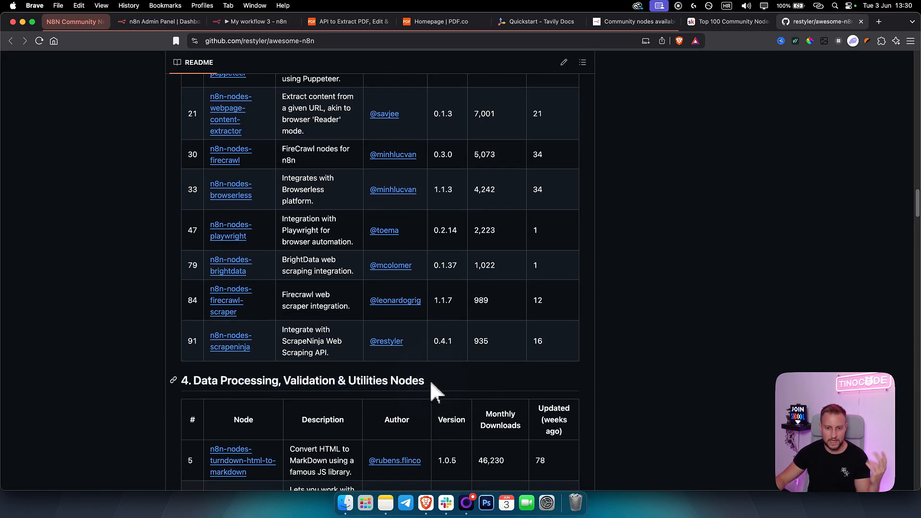
scroll(up, 3)
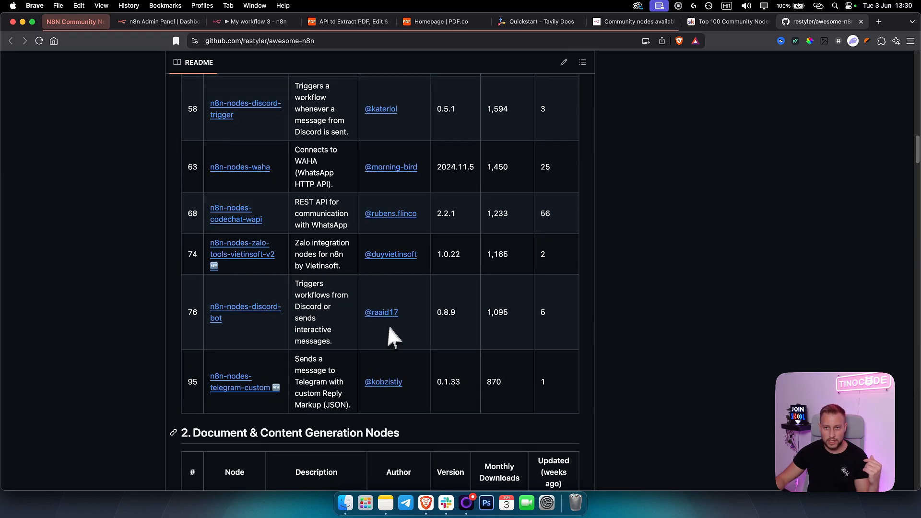
scroll(up, 3)
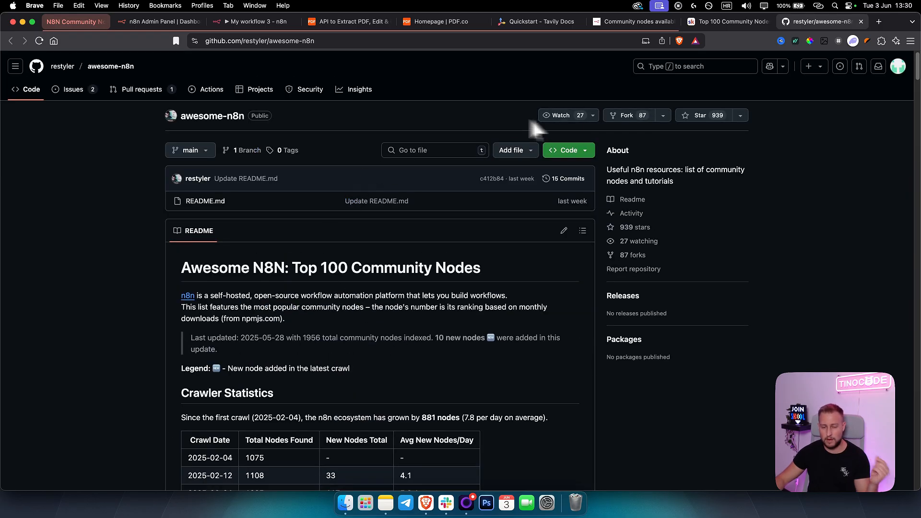
mouse_move(420, 109)
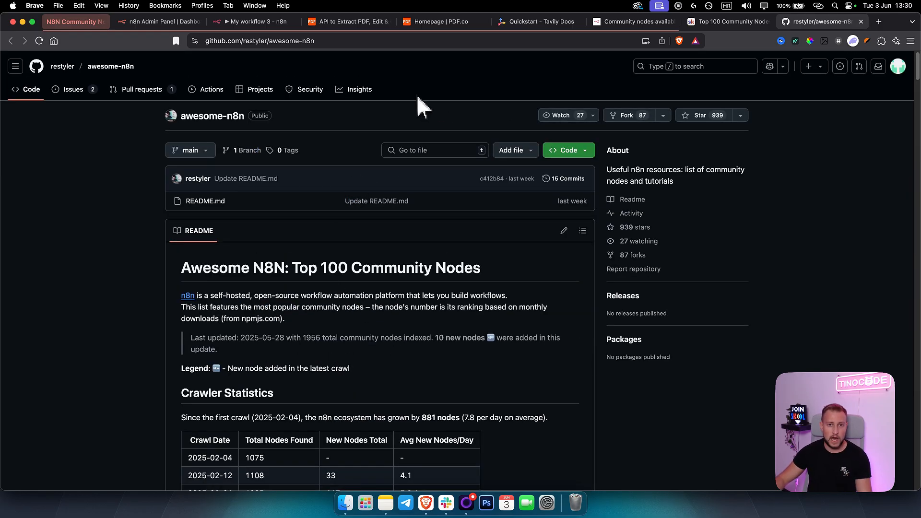
Return to My workflow 3 and nudge the canvas showing the Tavily, ElevenLabs and PDF.co nodes.
click(252, 22)
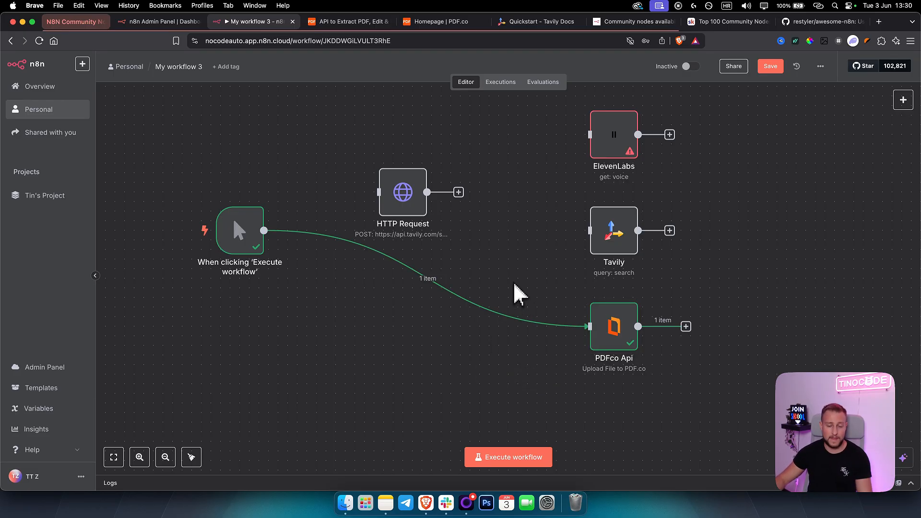
mouse_move(525, 267)
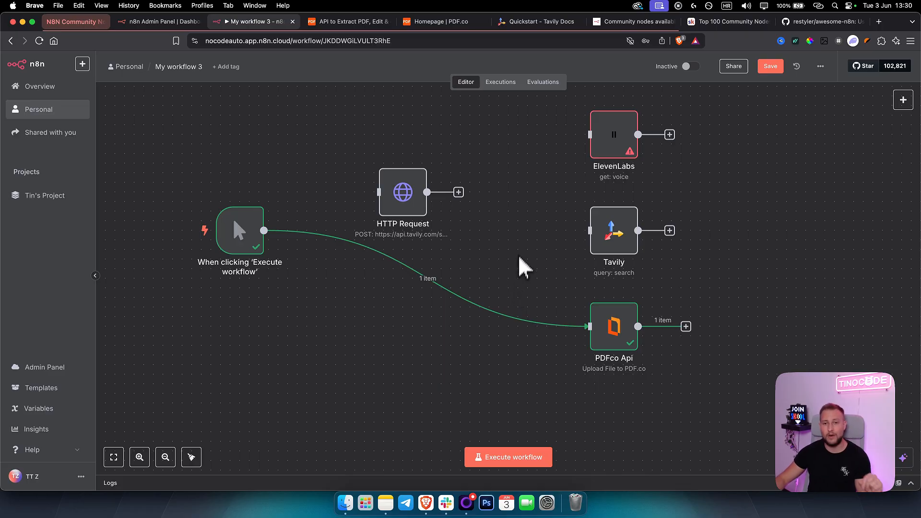
drag(522, 268, 499, 282)
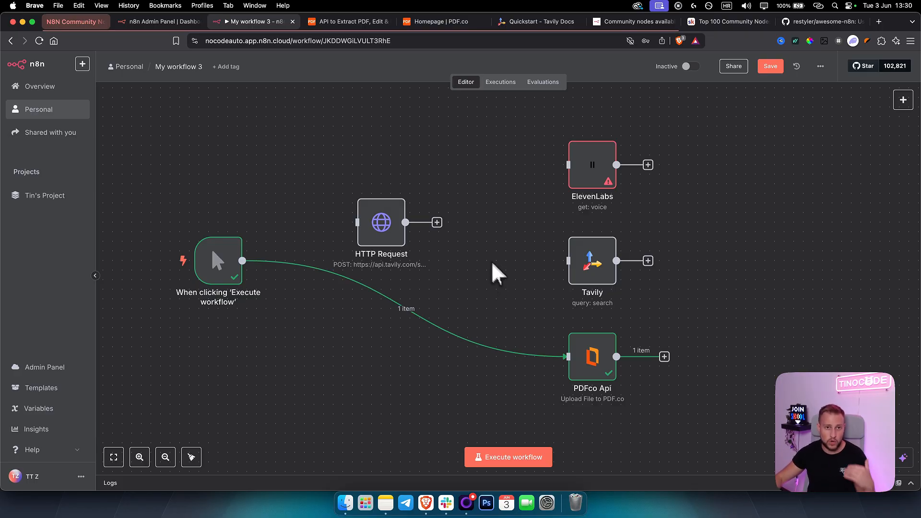
mouse_move(726, 22)
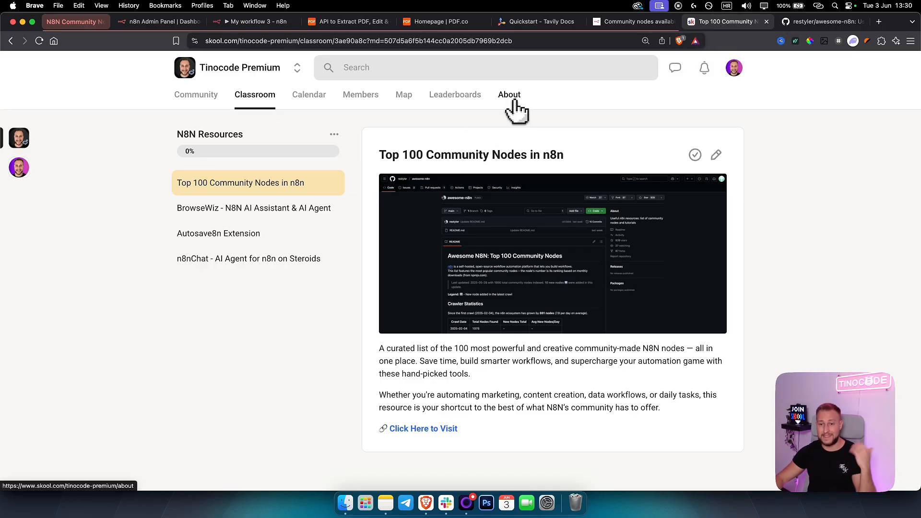
View the Tinocode Premium community's About page with its $39/month membership.
click(508, 95)
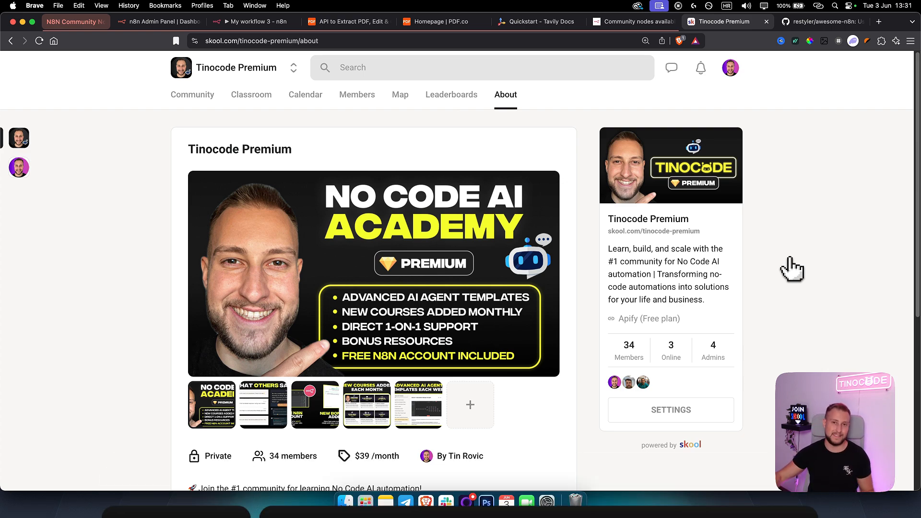
mouse_move(297, 137)
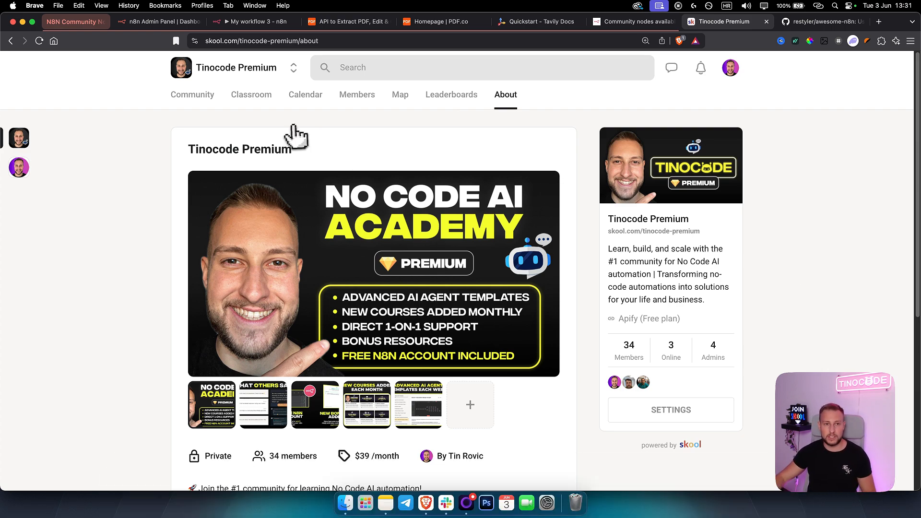
mouse_move(117, 106)
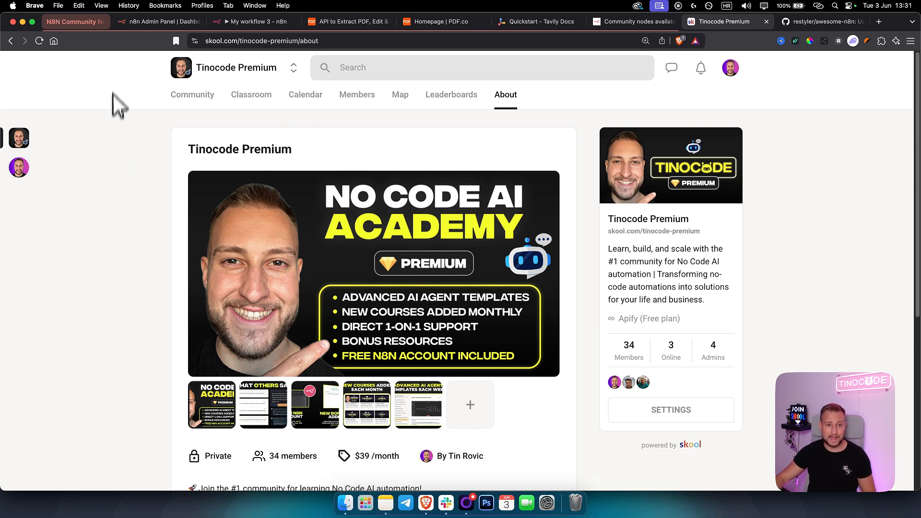